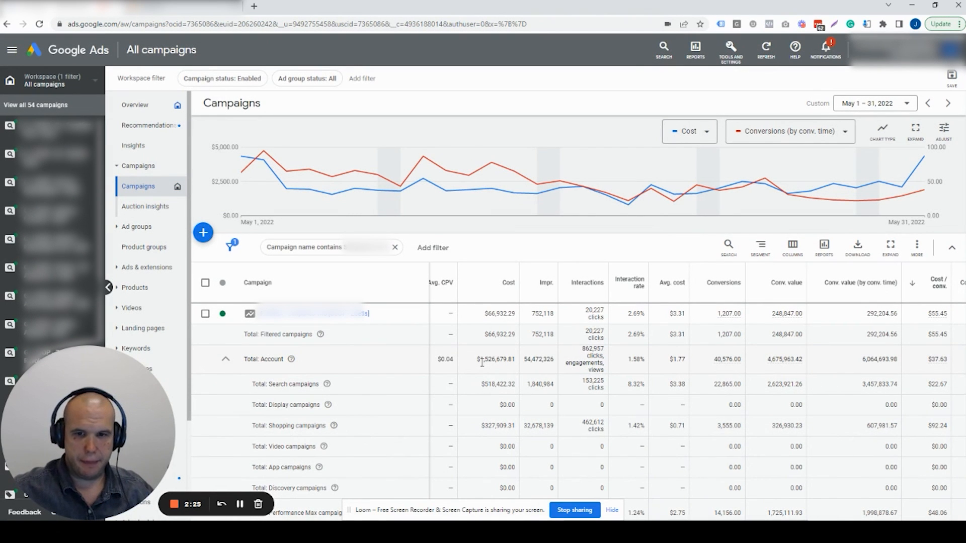
pyautogui.moveTo(581, 248)
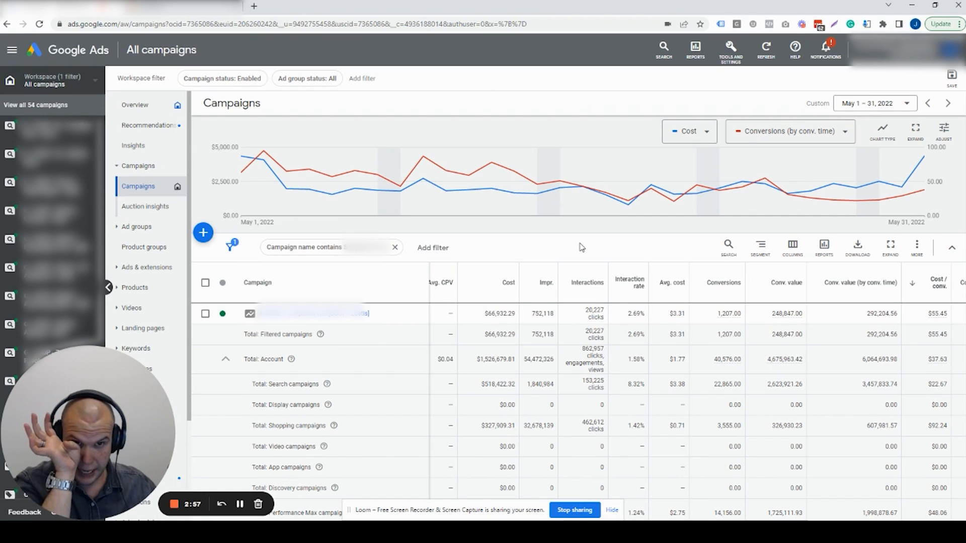
pyautogui.moveTo(619, 259)
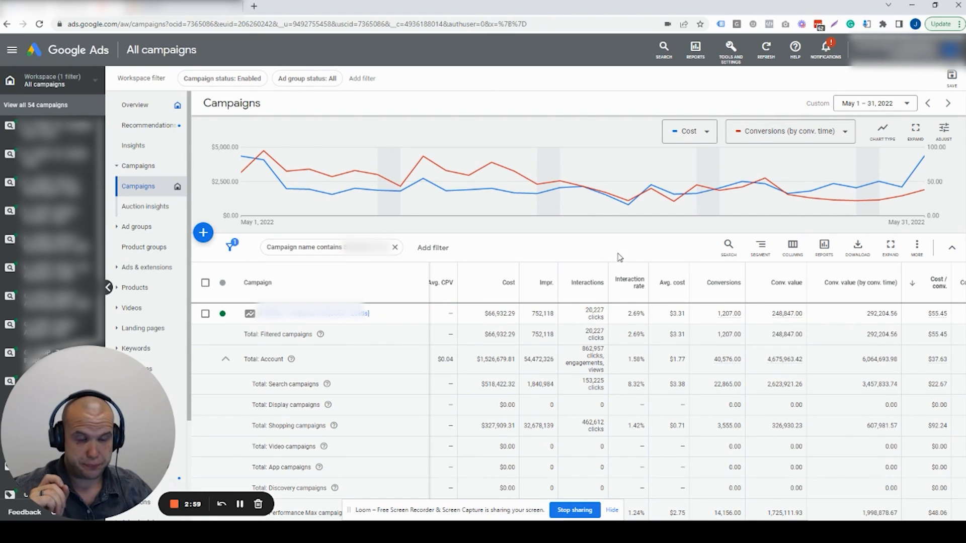
pyautogui.moveTo(857, 102)
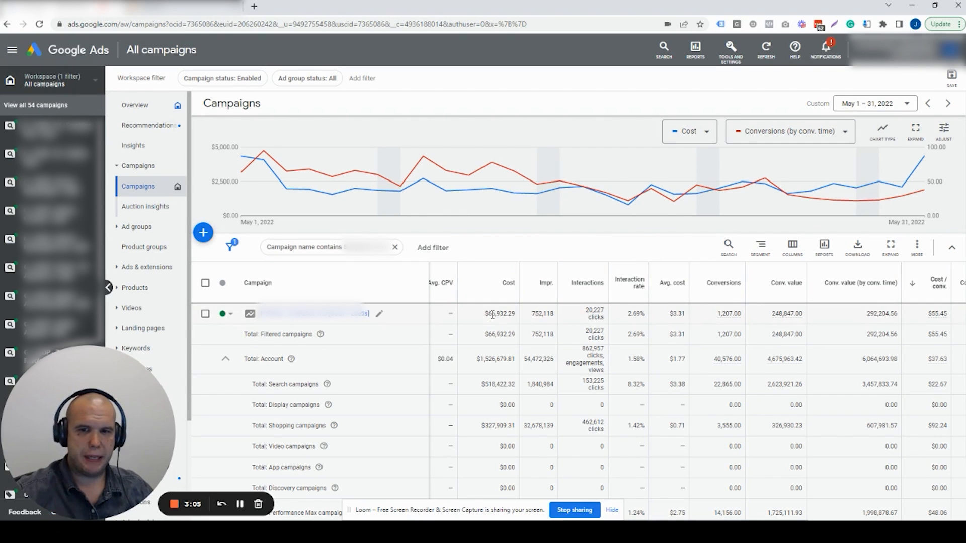
pyautogui.moveTo(728, 322)
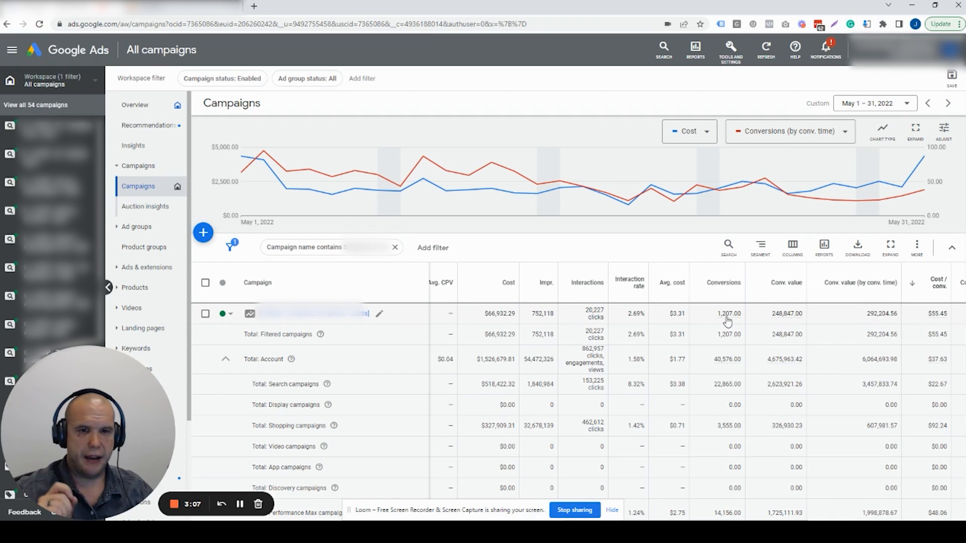
pyautogui.moveTo(792, 326)
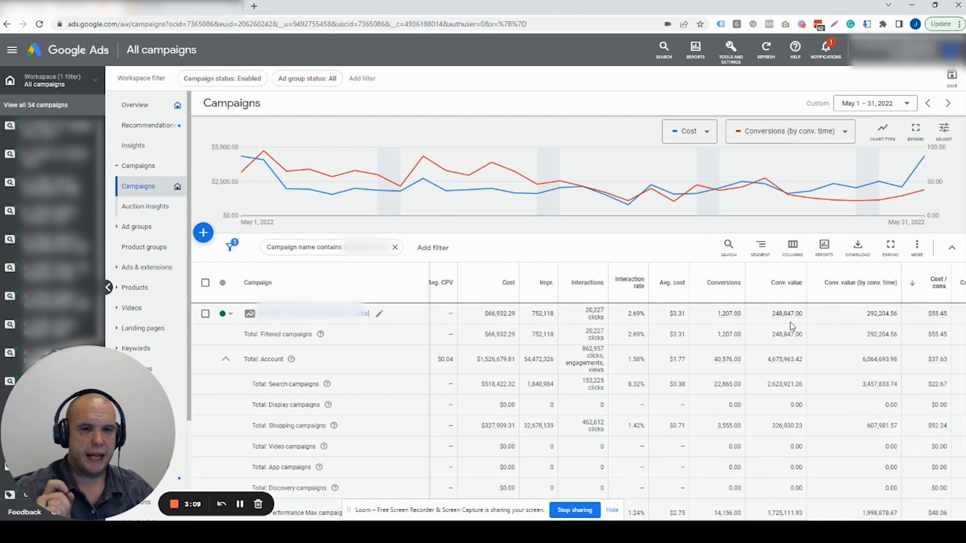
pyautogui.moveTo(833, 334)
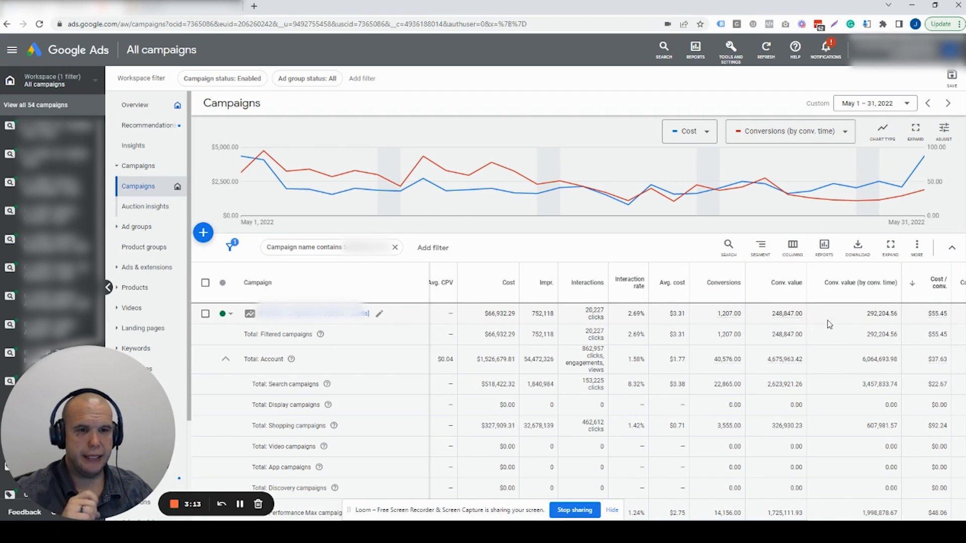
pyautogui.moveTo(847, 325)
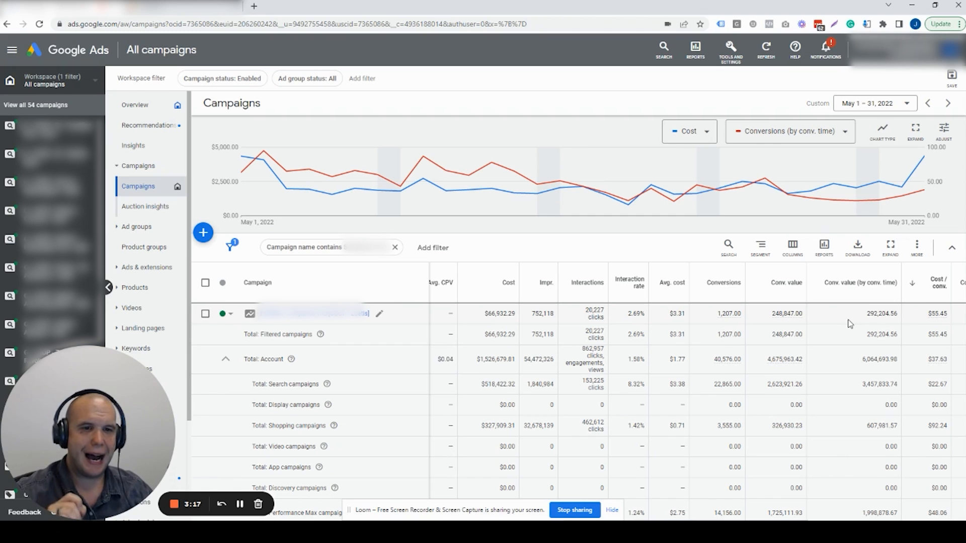
pyautogui.moveTo(823, 321)
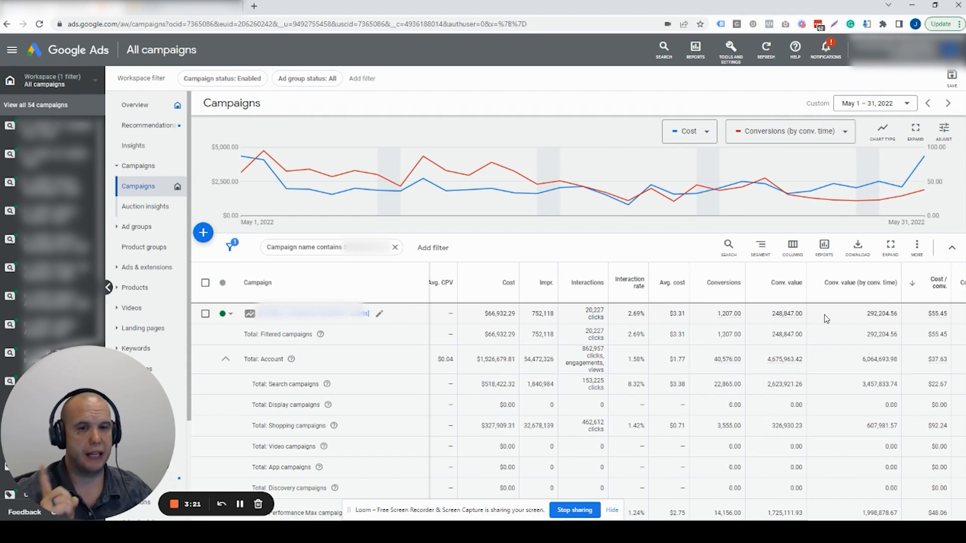
pyautogui.moveTo(797, 323)
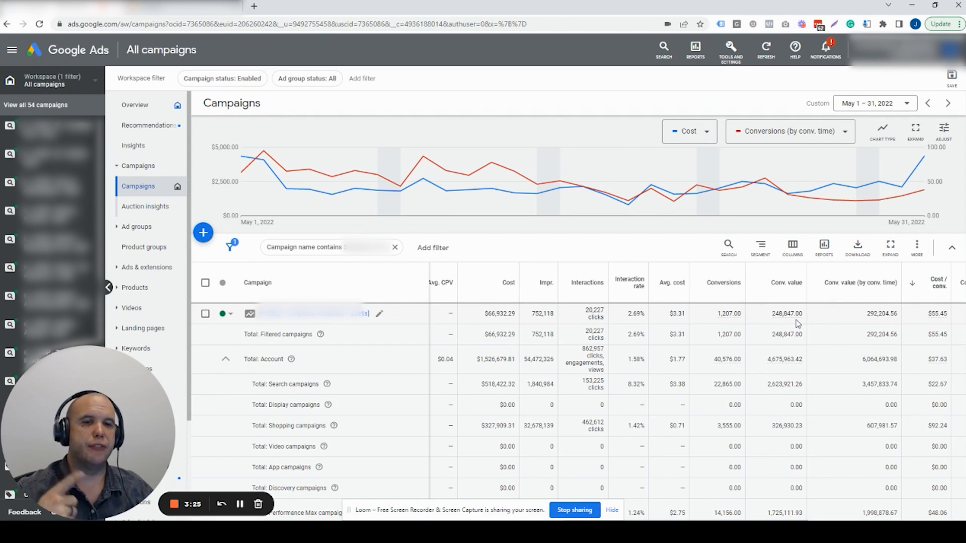
pyautogui.moveTo(717, 105)
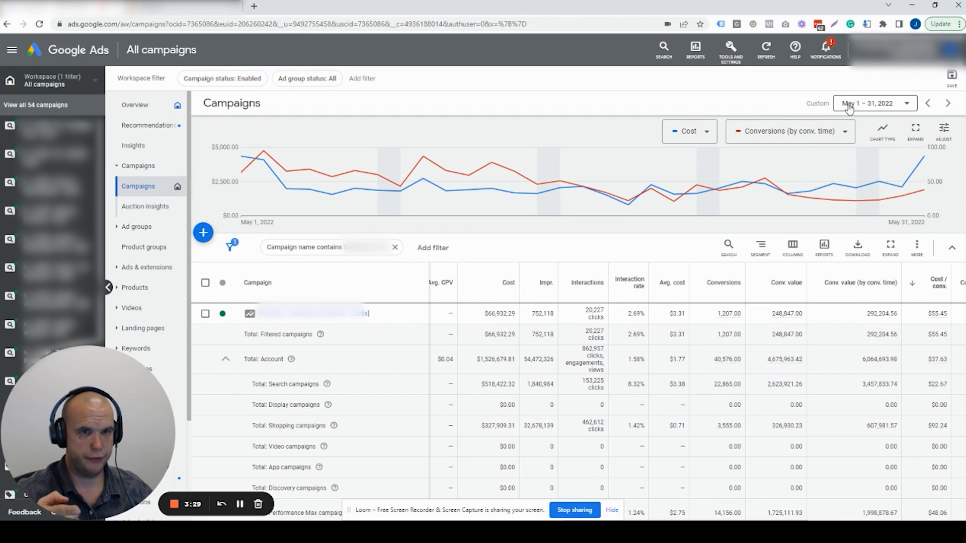
pyautogui.moveTo(881, 303)
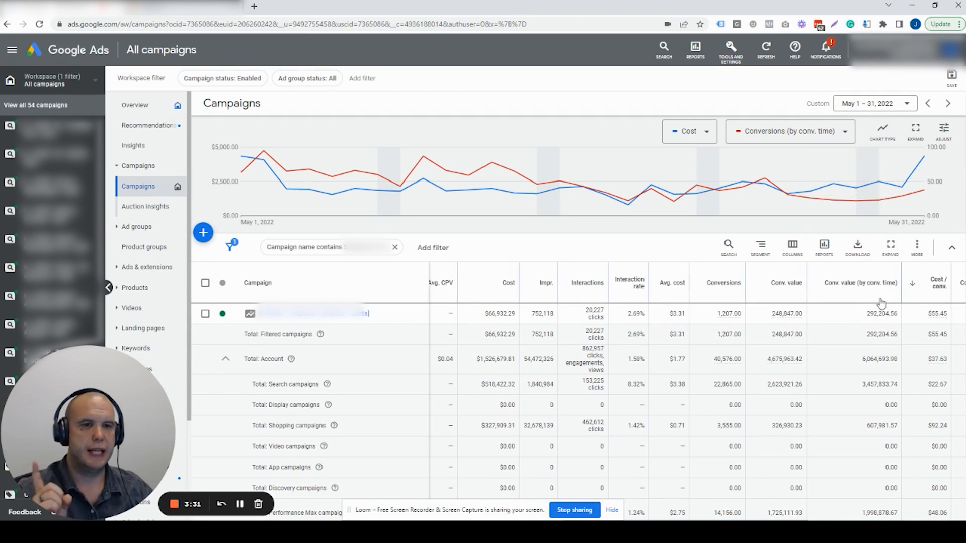
pyautogui.moveTo(843, 316)
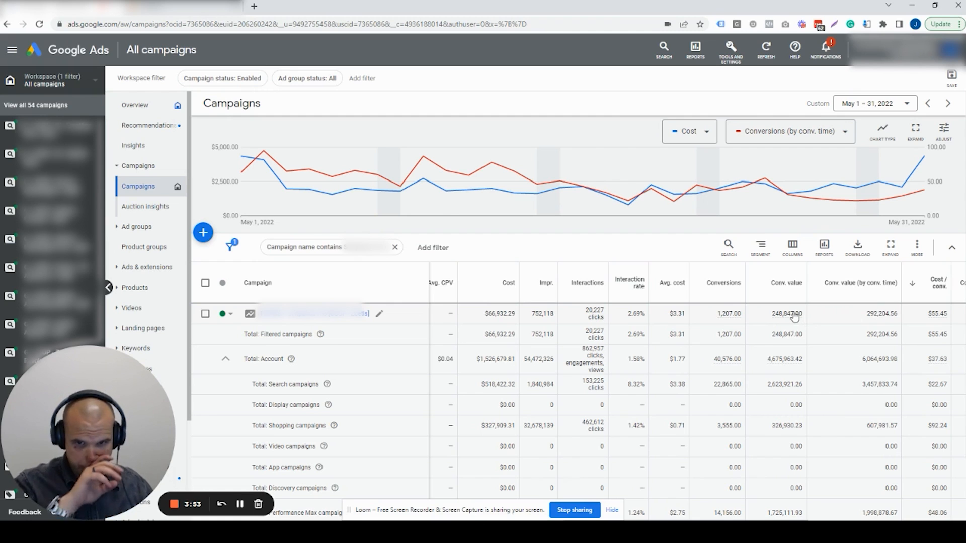
pyautogui.moveTo(499, 314)
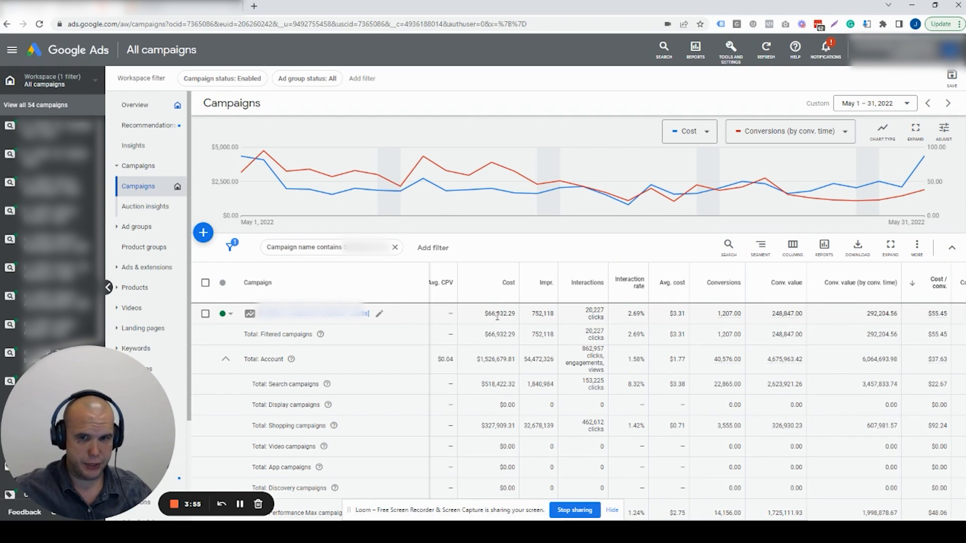
pyautogui.moveTo(865, 319)
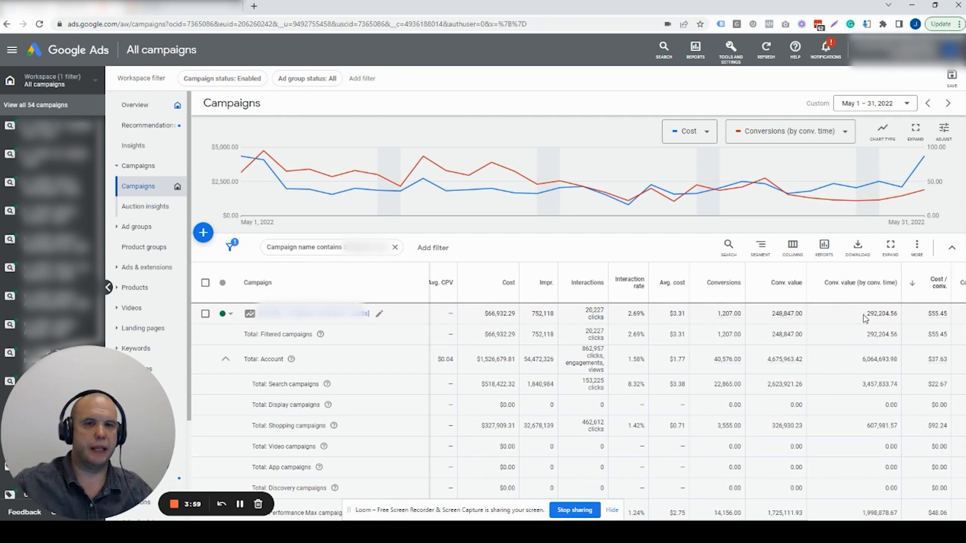
pyautogui.moveTo(676, 481)
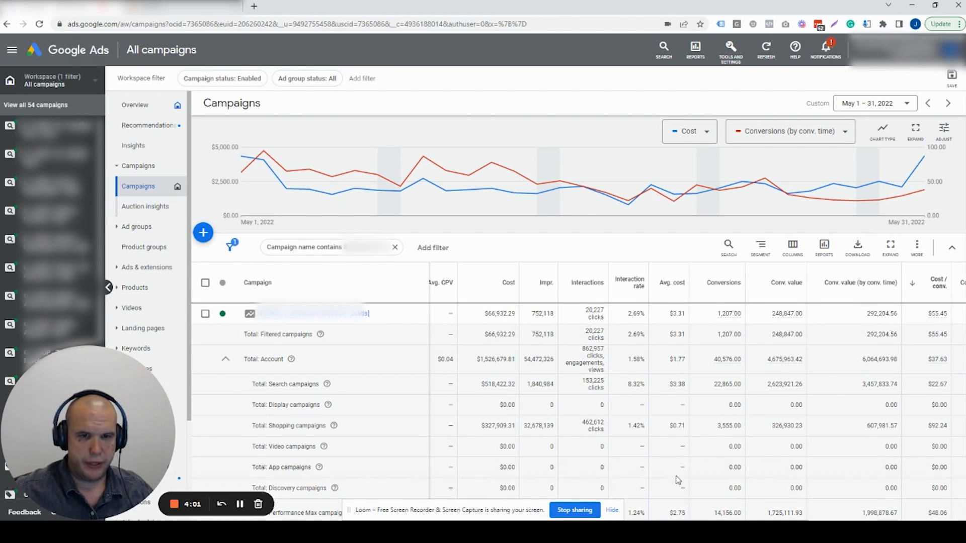
# - Add the custom ROAS By Time column to the campaigns table via Modify columns
pyautogui.hscroll(3)
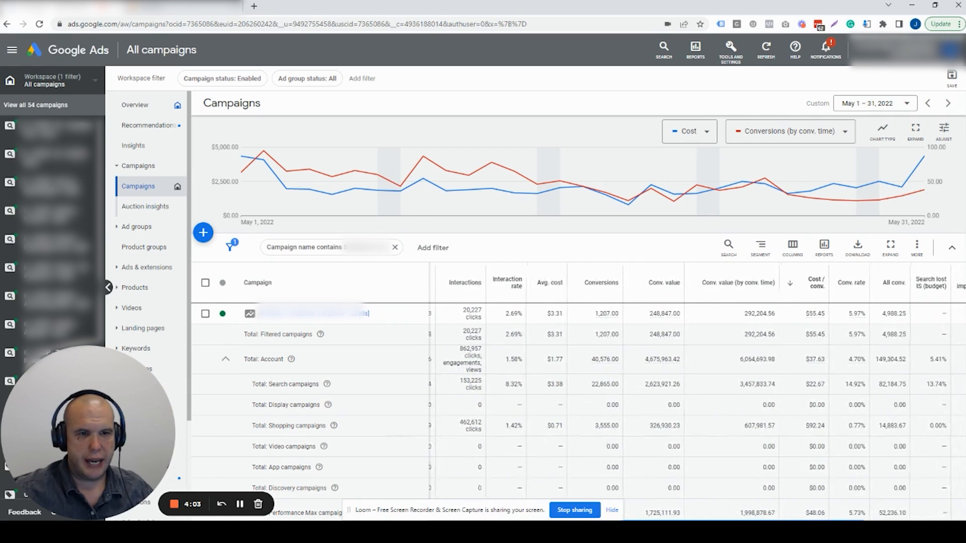
pyautogui.hscroll(-3)
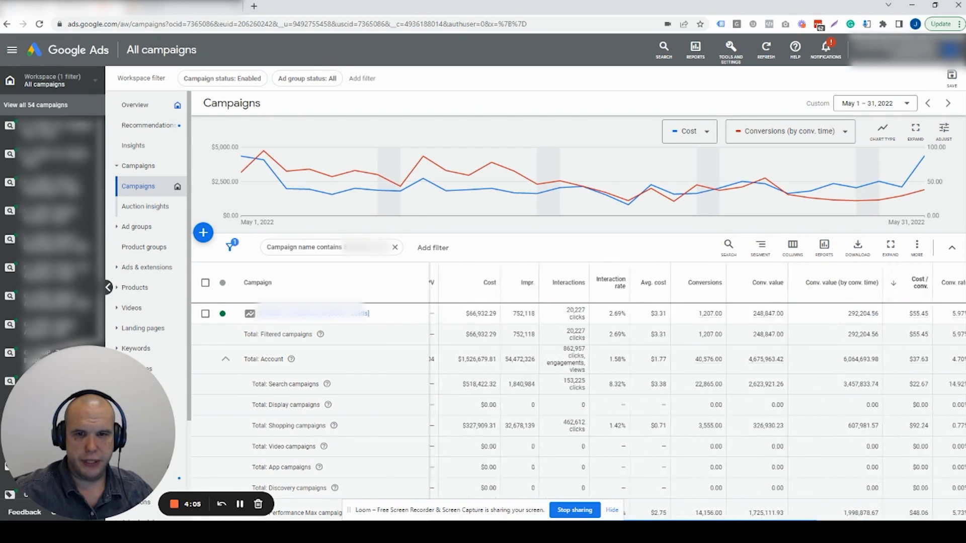
pyautogui.click(792, 247)
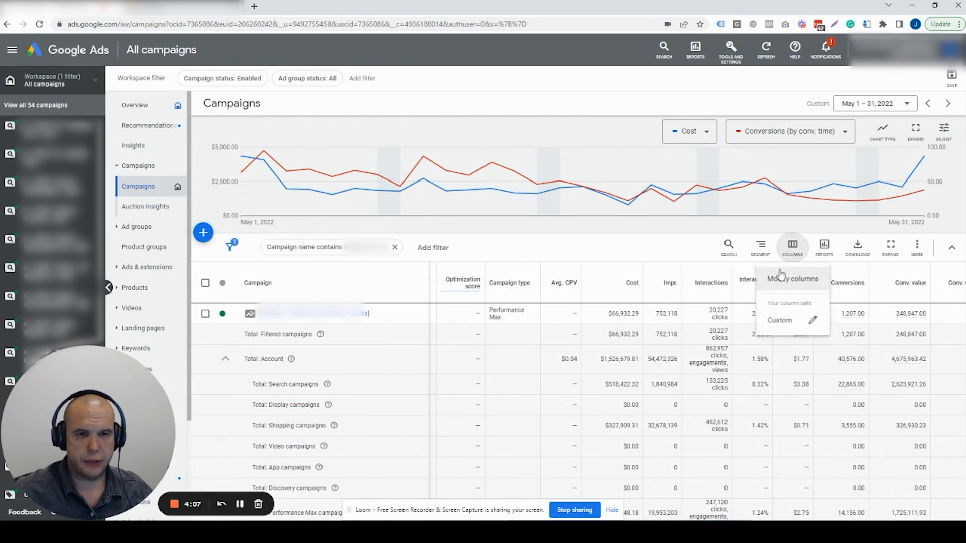
pyautogui.click(792, 279)
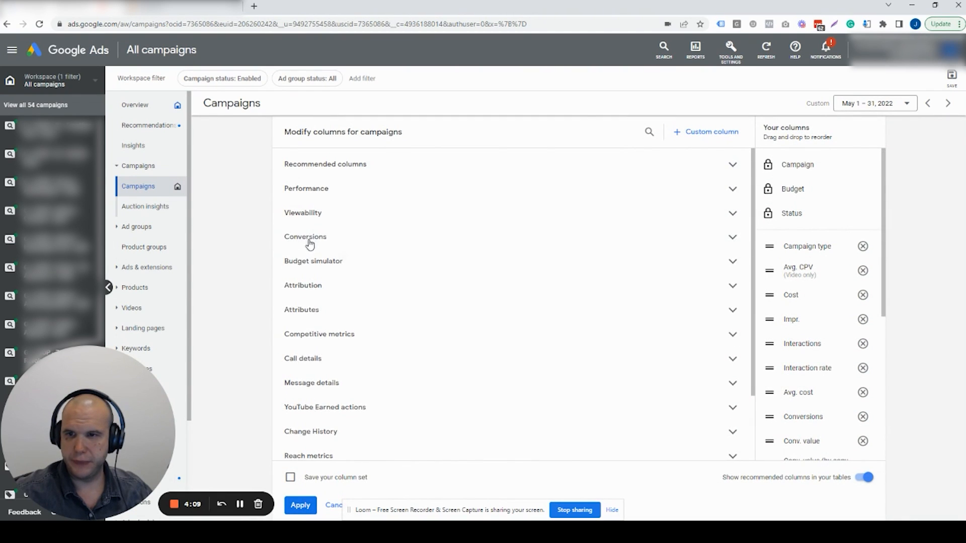
pyautogui.scroll(-3)
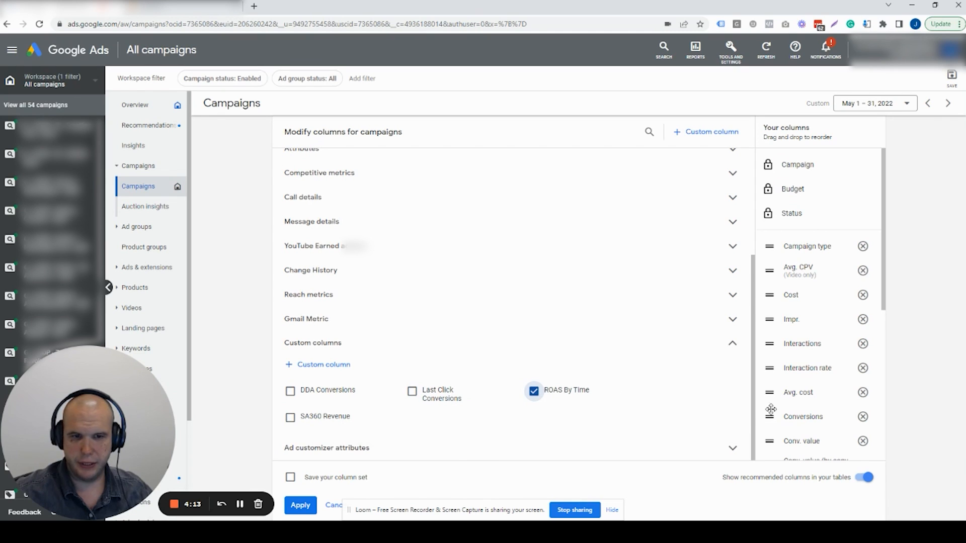
pyautogui.scroll(-3)
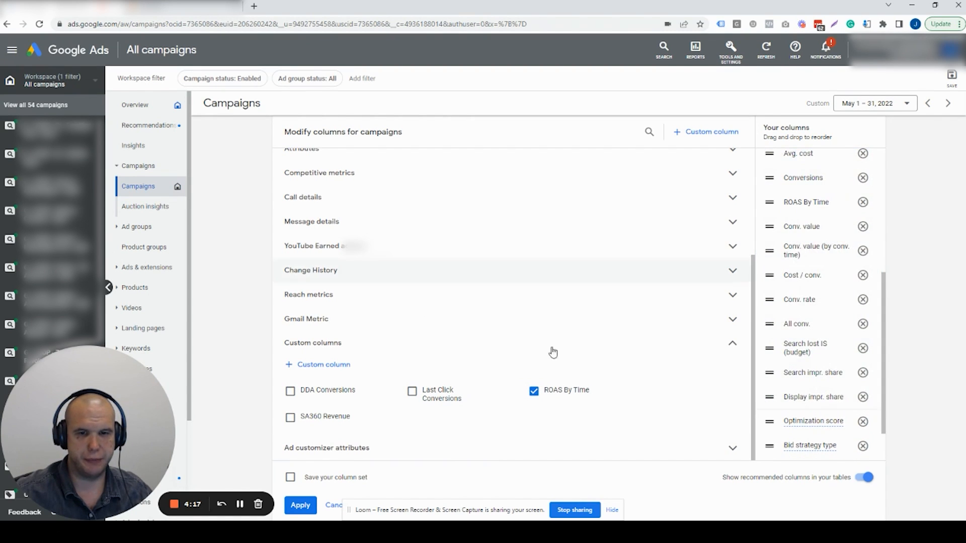
pyautogui.click(300, 504)
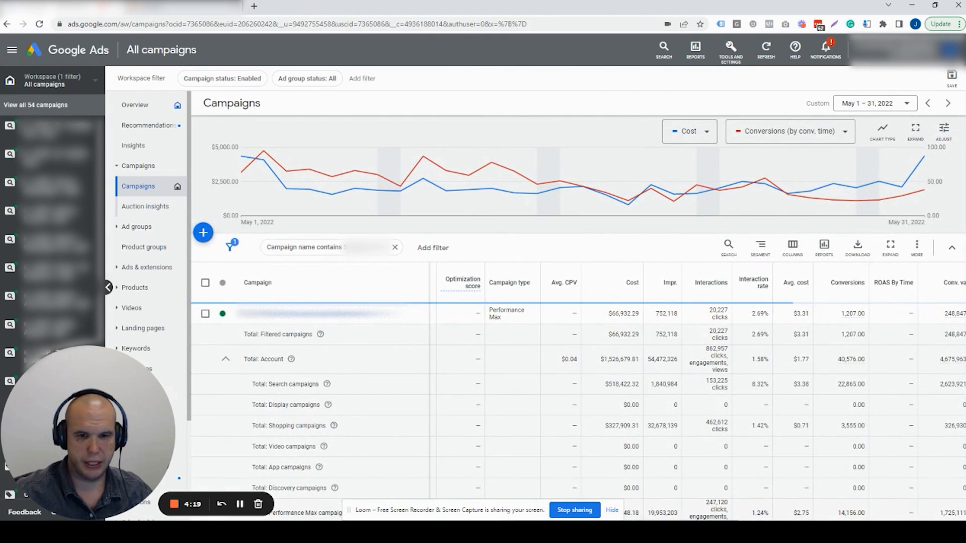
pyautogui.hscroll(3)
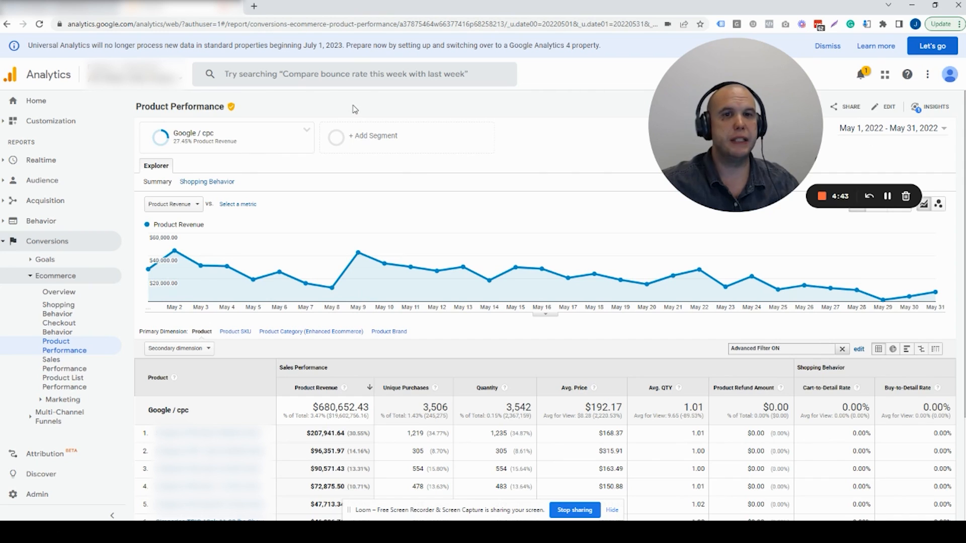
pyautogui.moveTo(309, 112)
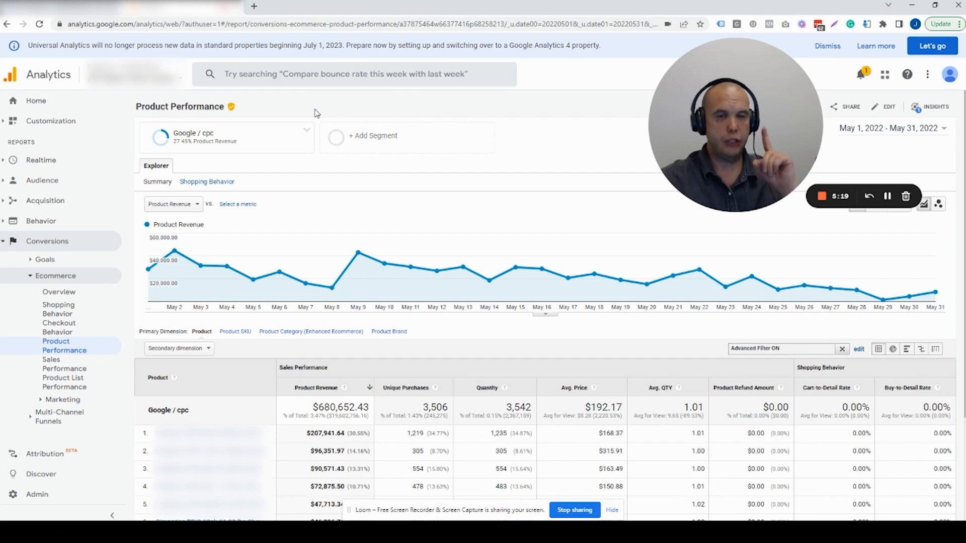
pyautogui.moveTo(513, 264)
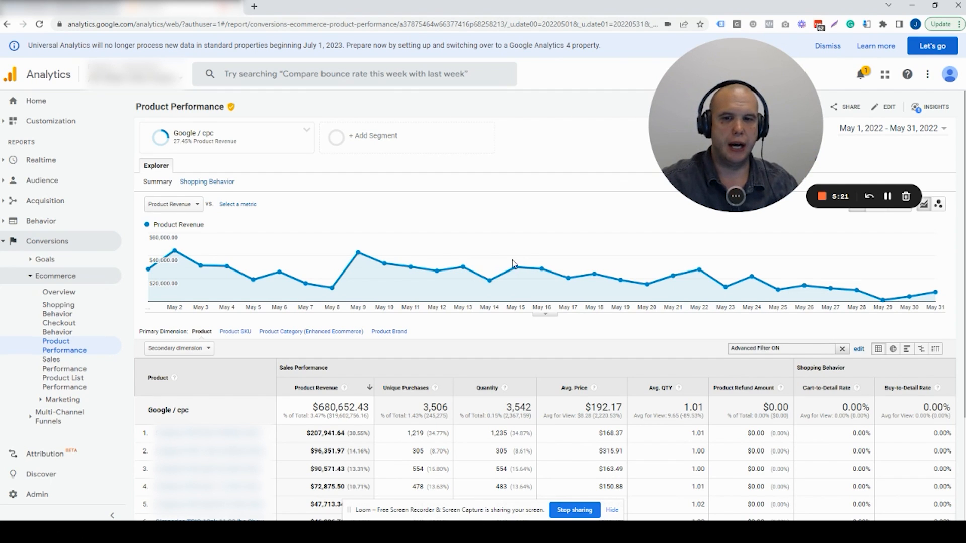
pyautogui.moveTo(505, 202)
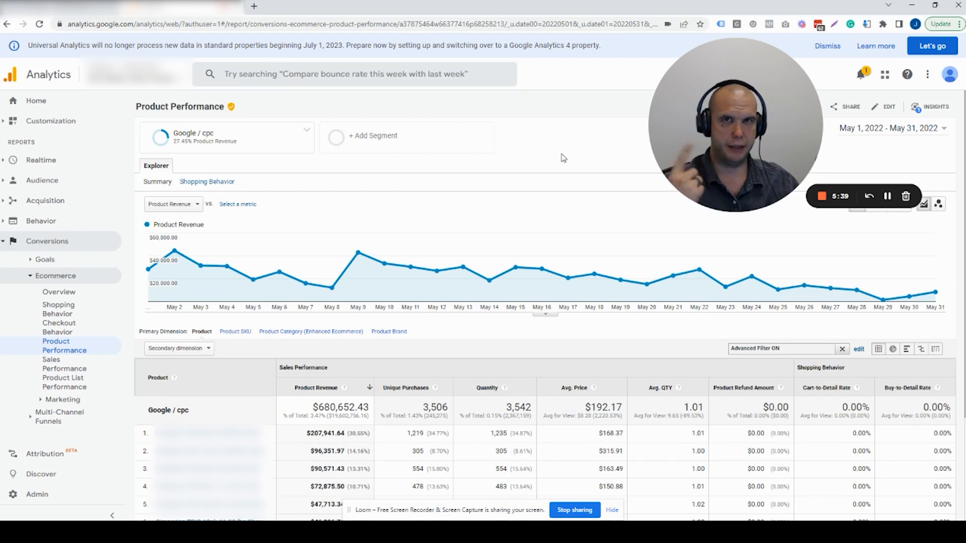
pyautogui.moveTo(499, 268)
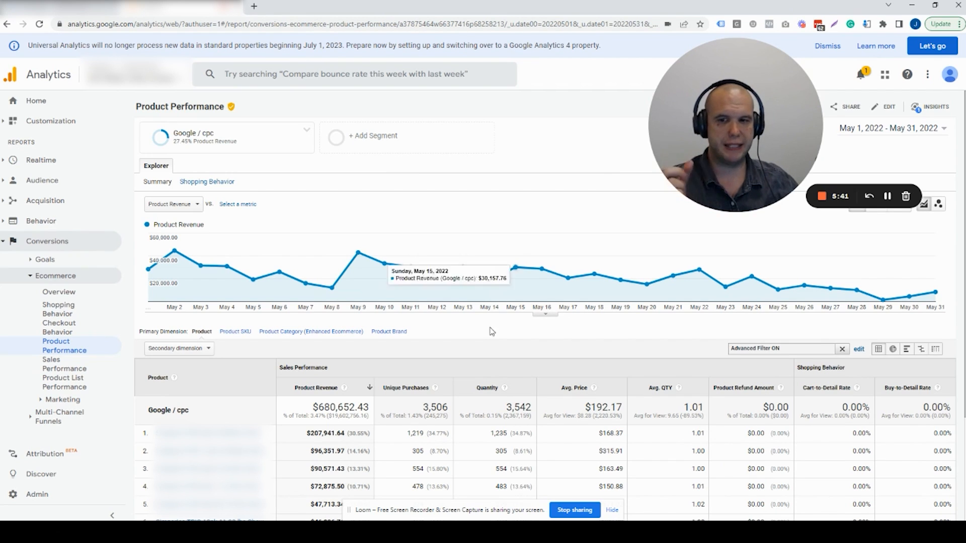
pyautogui.moveTo(525, 190)
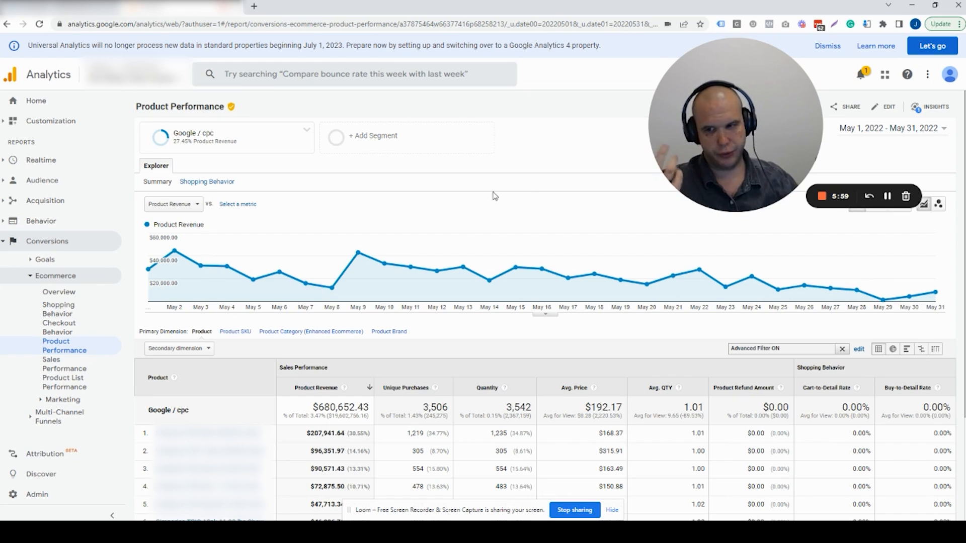
pyautogui.moveTo(549, 191)
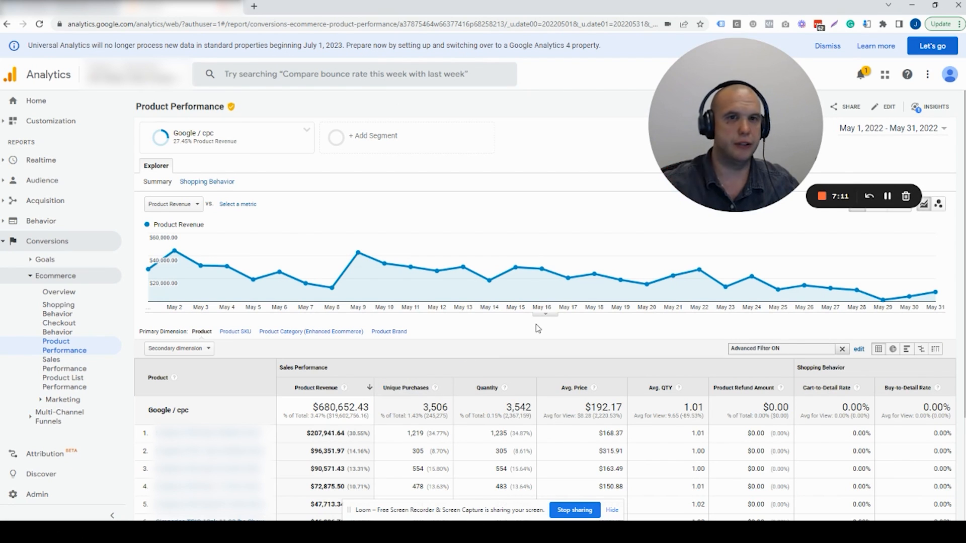
pyautogui.moveTo(605, 323)
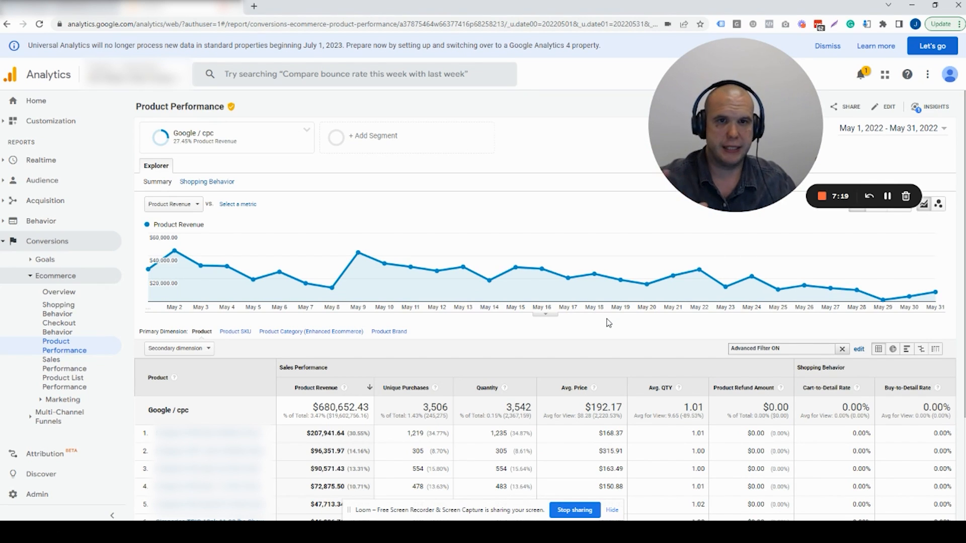
pyautogui.moveTo(634, 339)
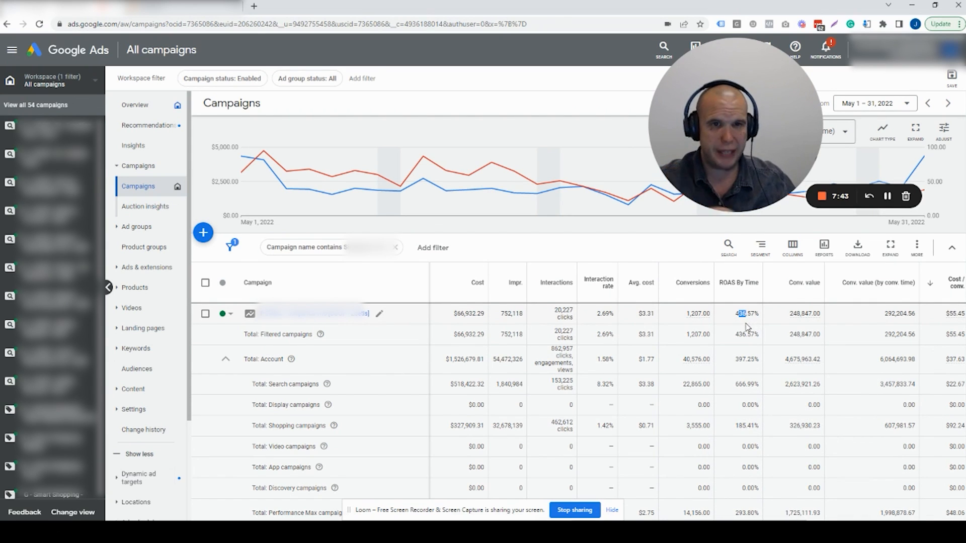
# - Highlight the filtered May 2022 campaign's ROAS By Time value of 436.57%
pyautogui.click(179, 6)
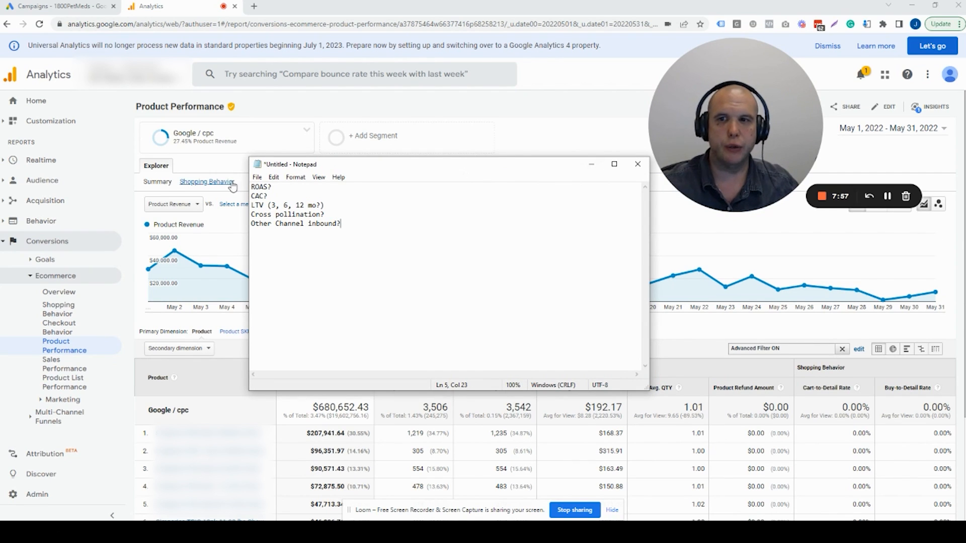
# - Extend the ROAS? note with the target range 4X-8X
pyautogui.click(265, 188)
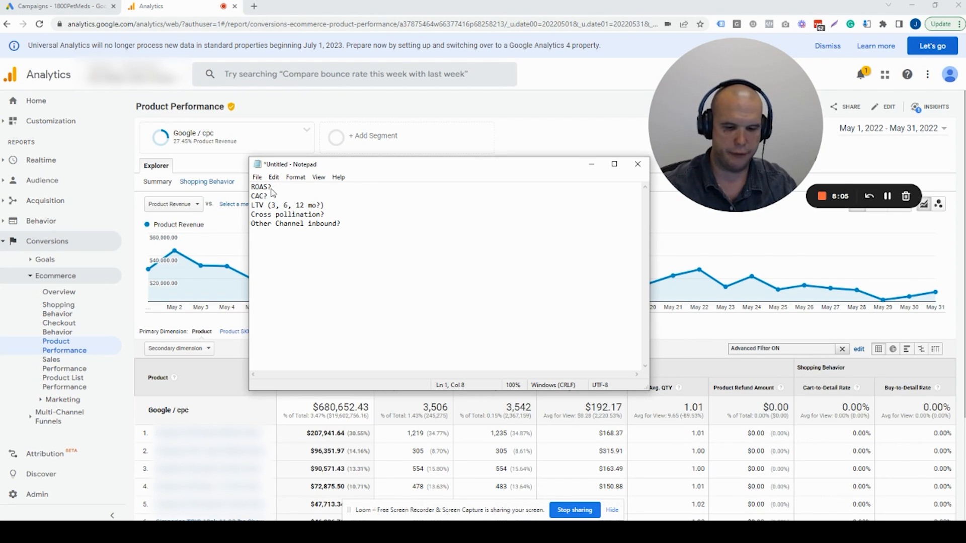
pyautogui.write('4X-8X')
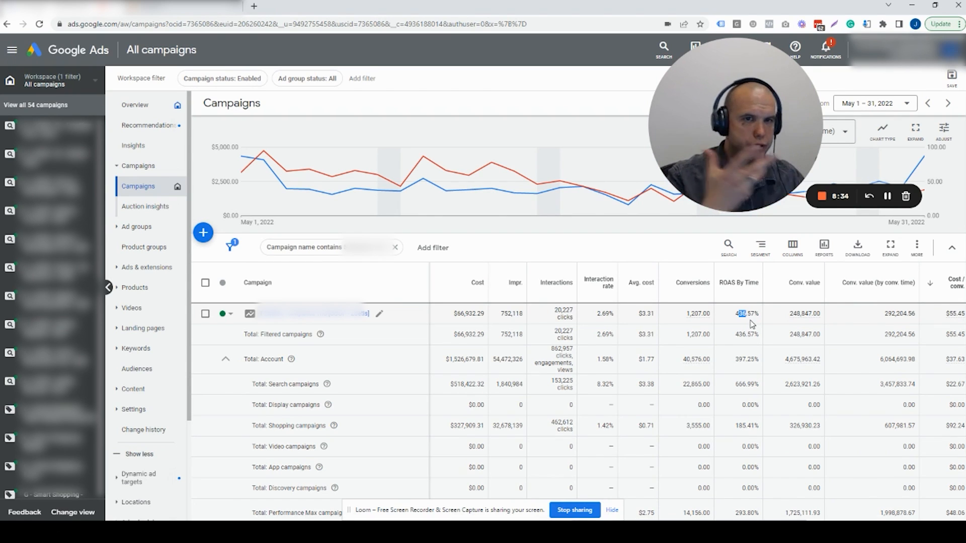
pyautogui.moveTo(595, 229)
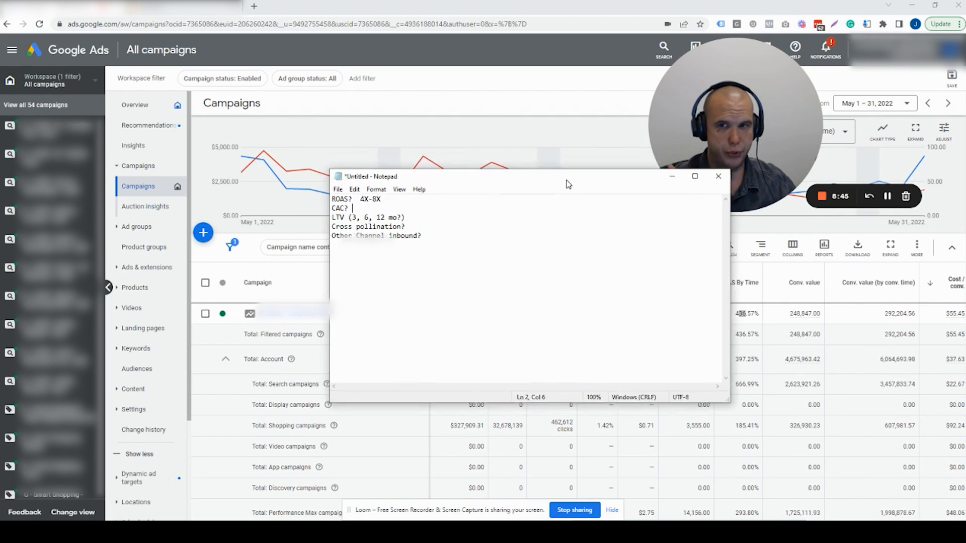
# - Fill in the CAC note as "$100, 2nd, 3rd, 4th, CPA: $3"
pyautogui.write('$100')
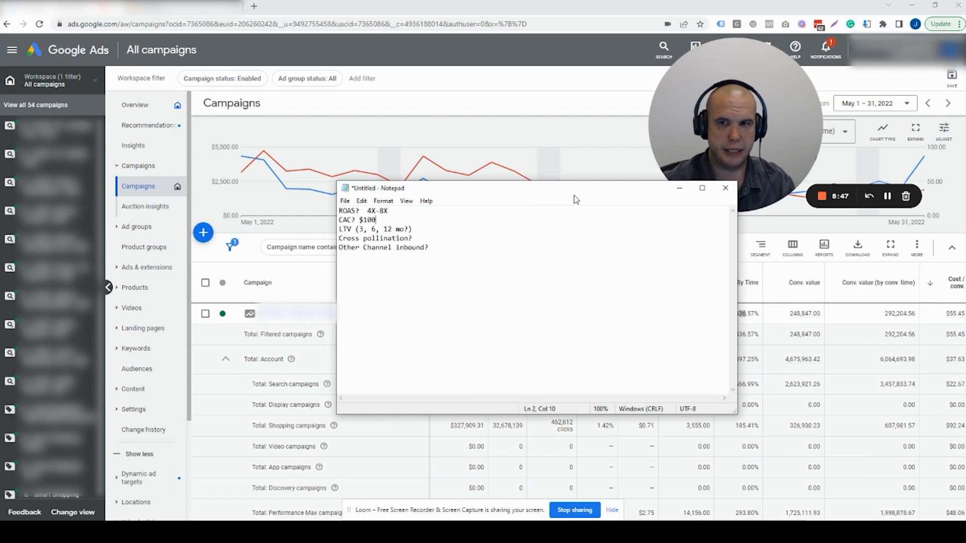
pyautogui.write(', 2nd,')
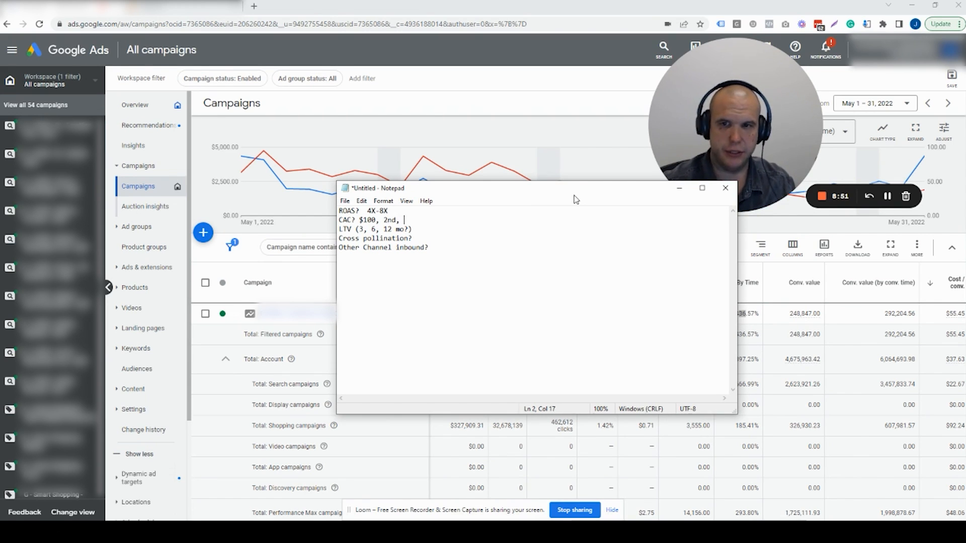
pyautogui.write('3rd,')
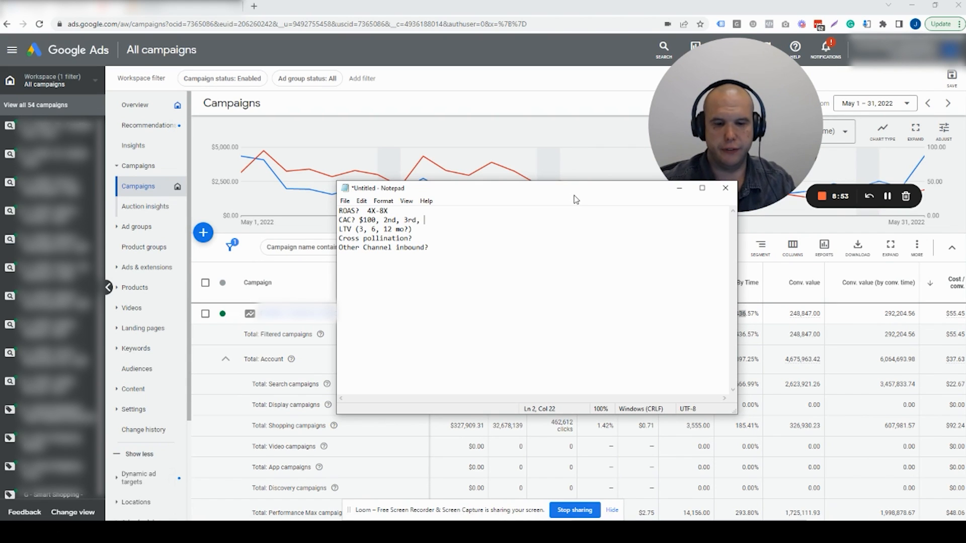
pyautogui.write('4th,')
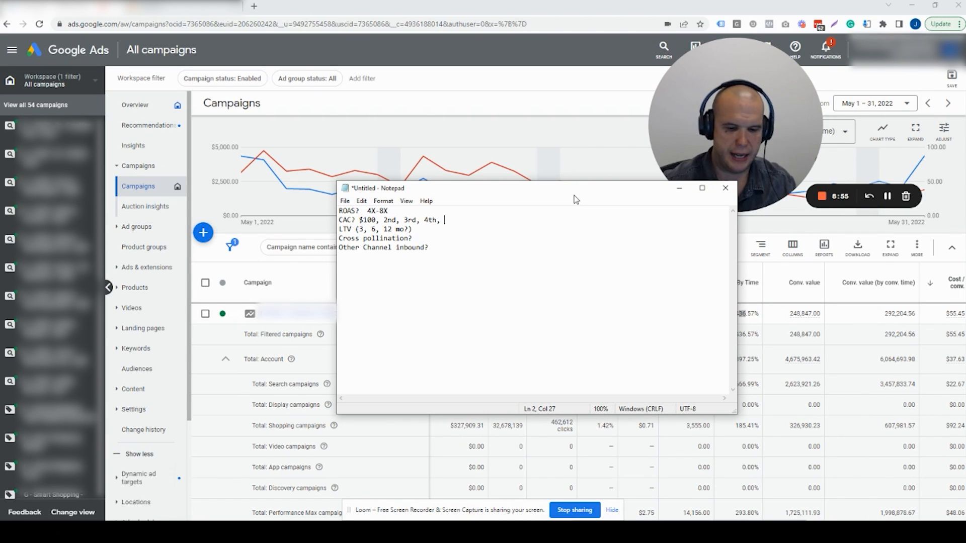
pyautogui.write('CPA:')
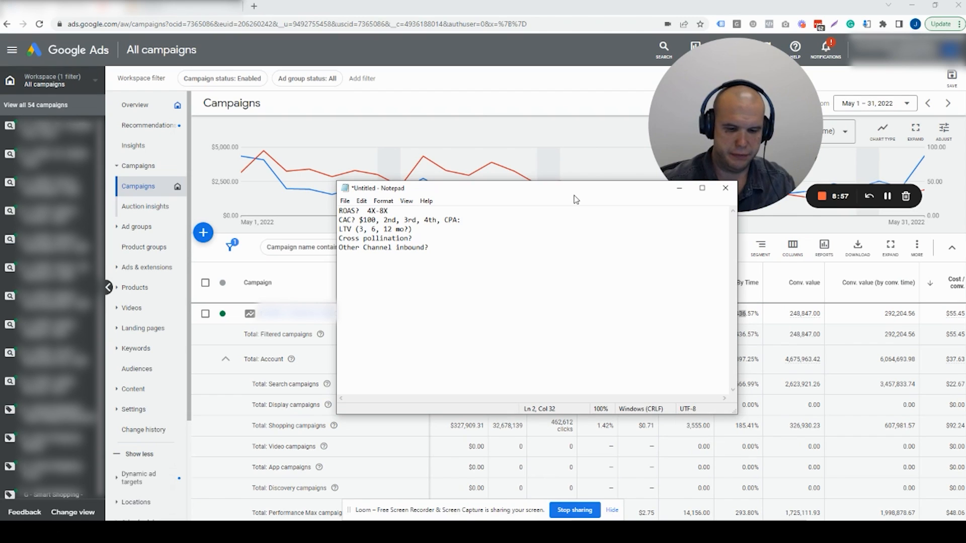
pyautogui.write('$3')
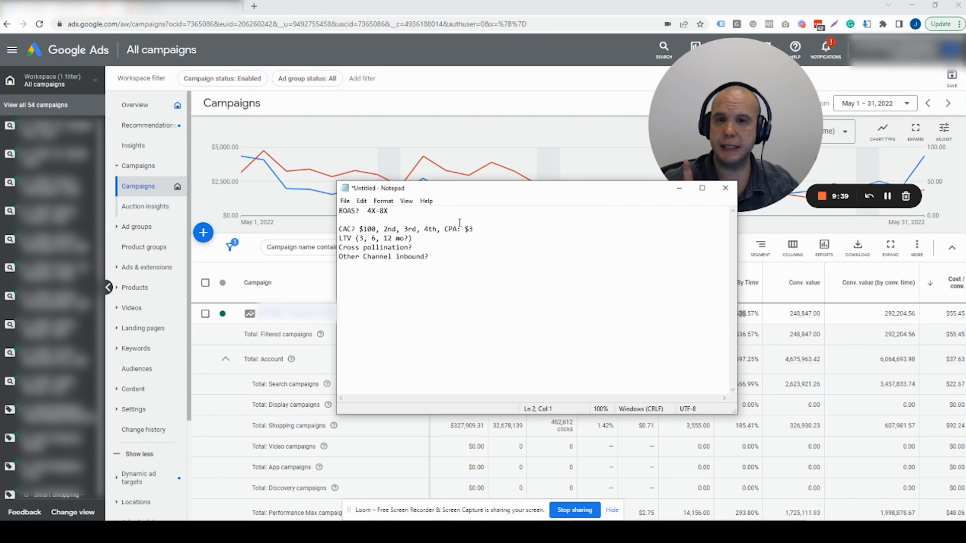
# - Space out the LTV note with blank lines and return to its end
pyautogui.press('Enter')
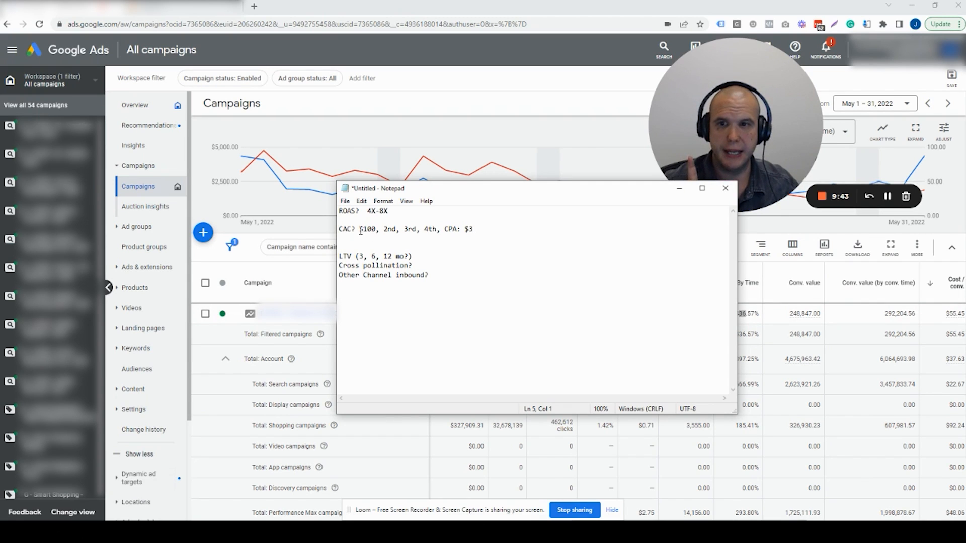
pyautogui.doubleClick(366, 229)
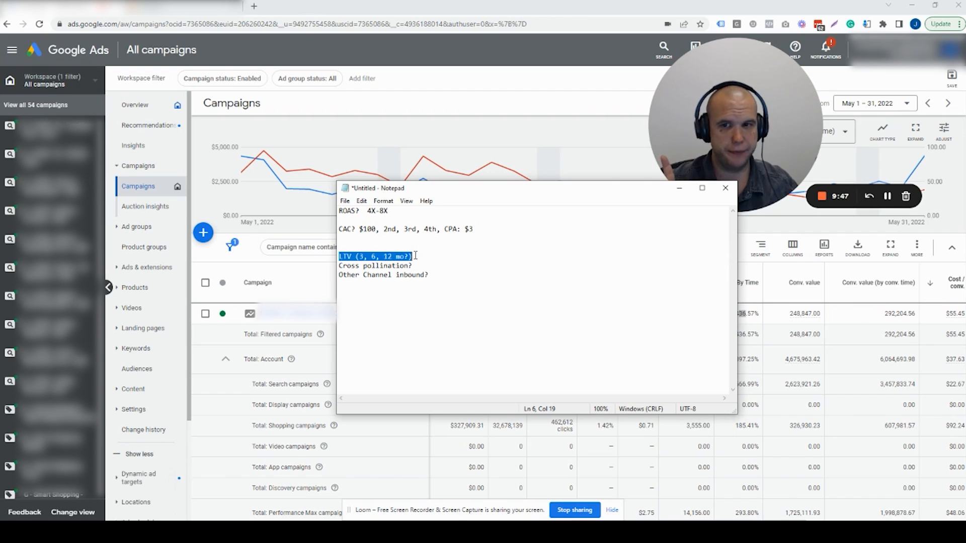
pyautogui.press('enter')
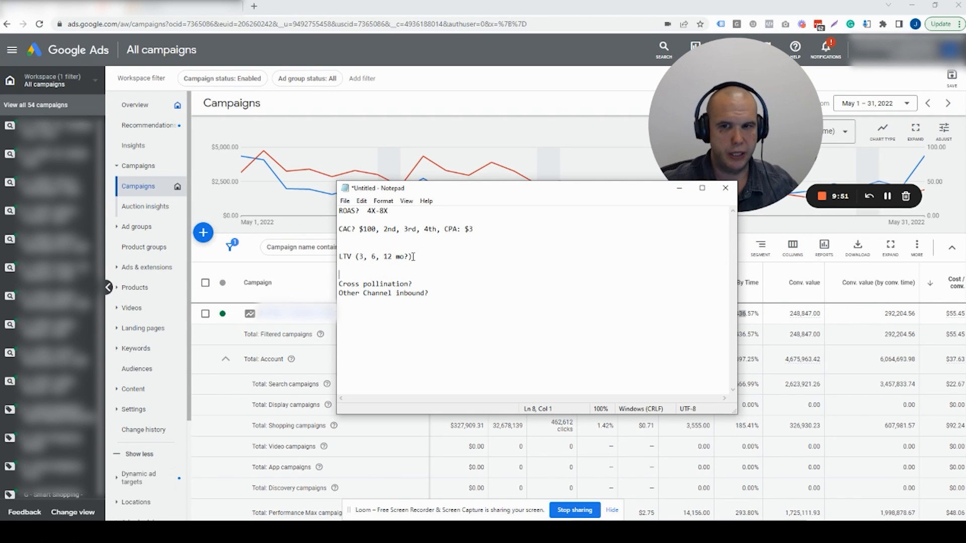
pyautogui.click(466, 264)
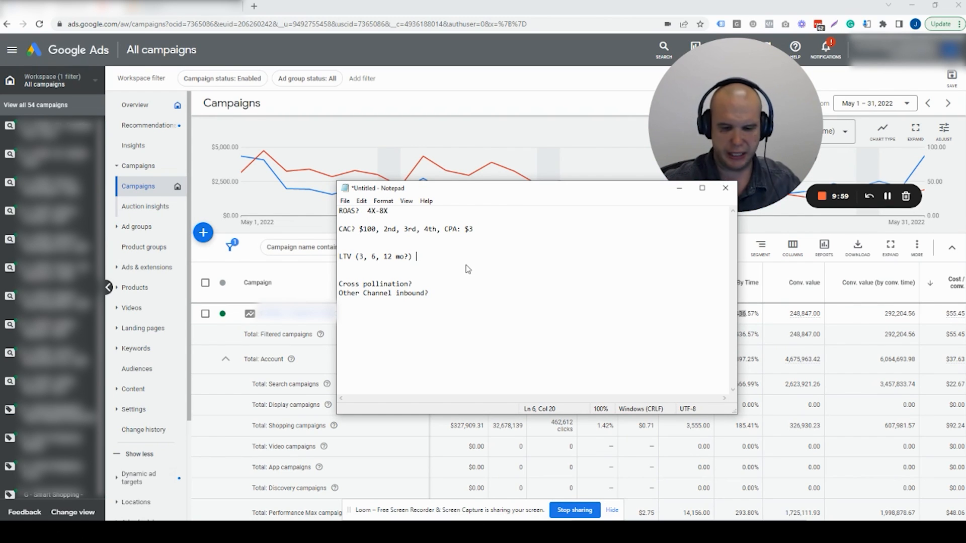
# - Add lifetime value estimates $100, $150, $200 to the LTV line
pyautogui.write('$')
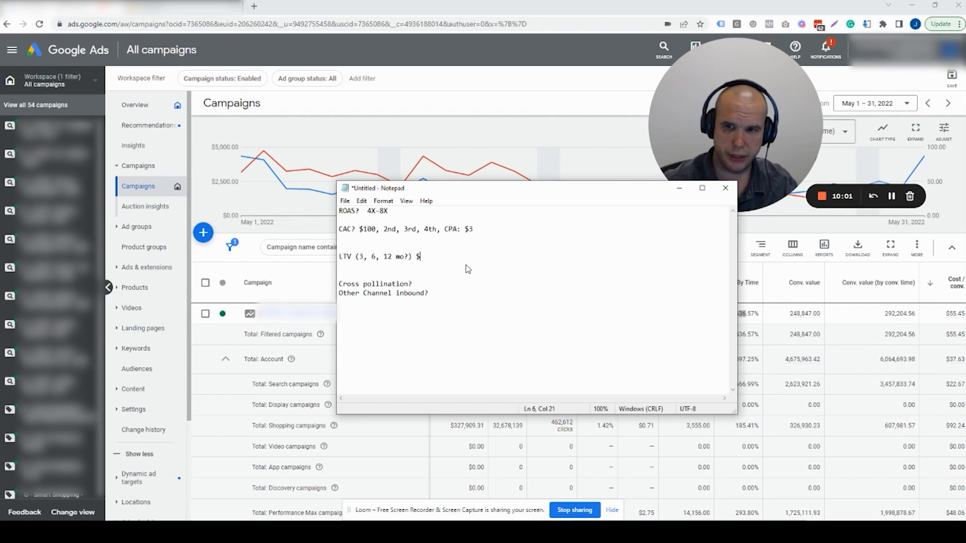
pyautogui.write('1')
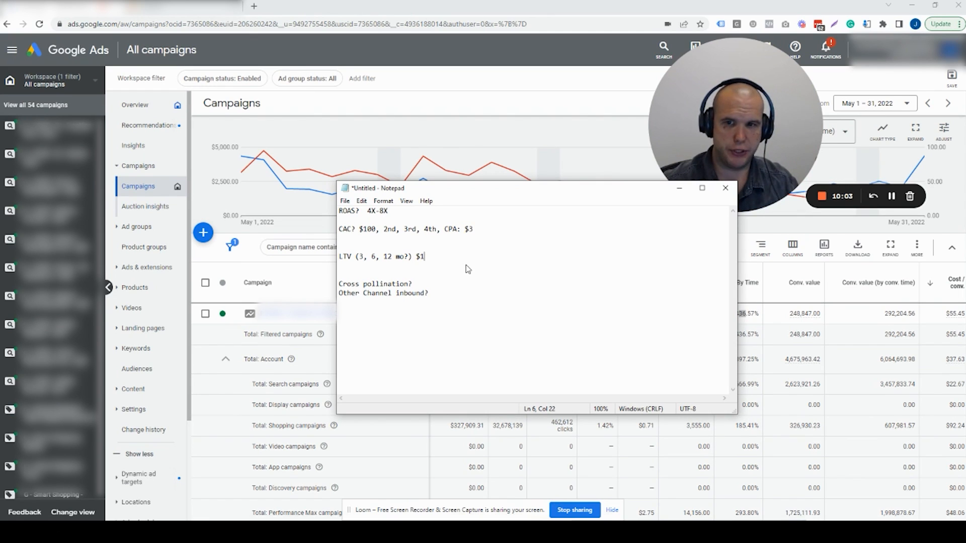
pyautogui.write('00')
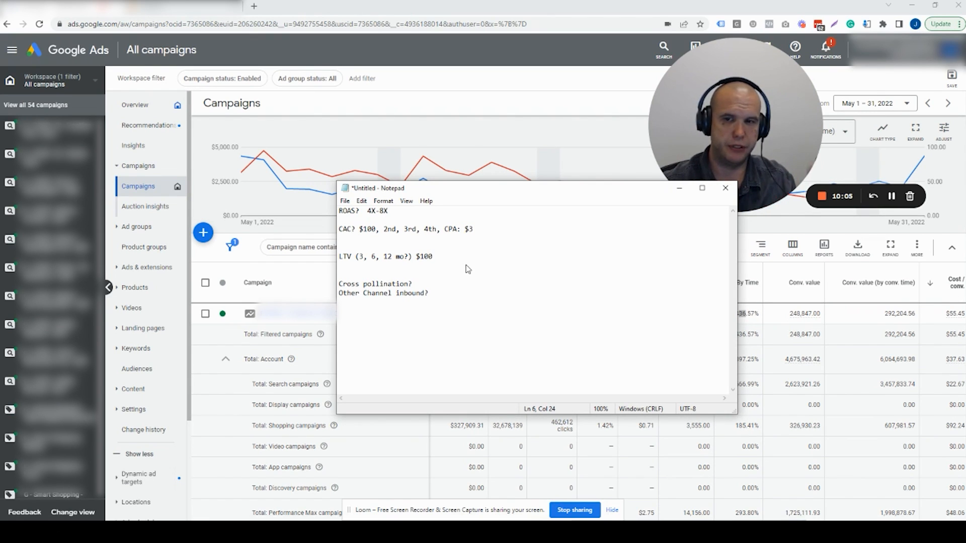
pyautogui.write(', $')
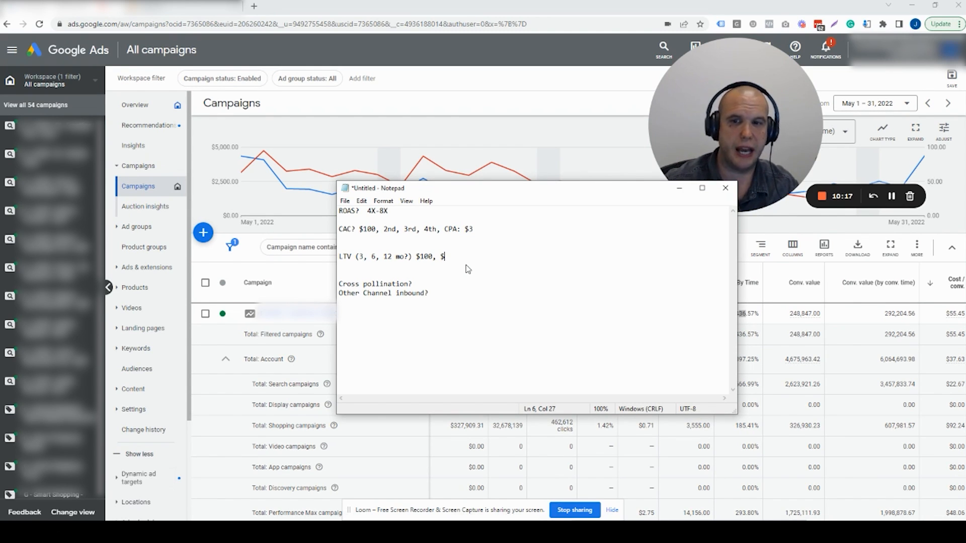
pyautogui.write('150')
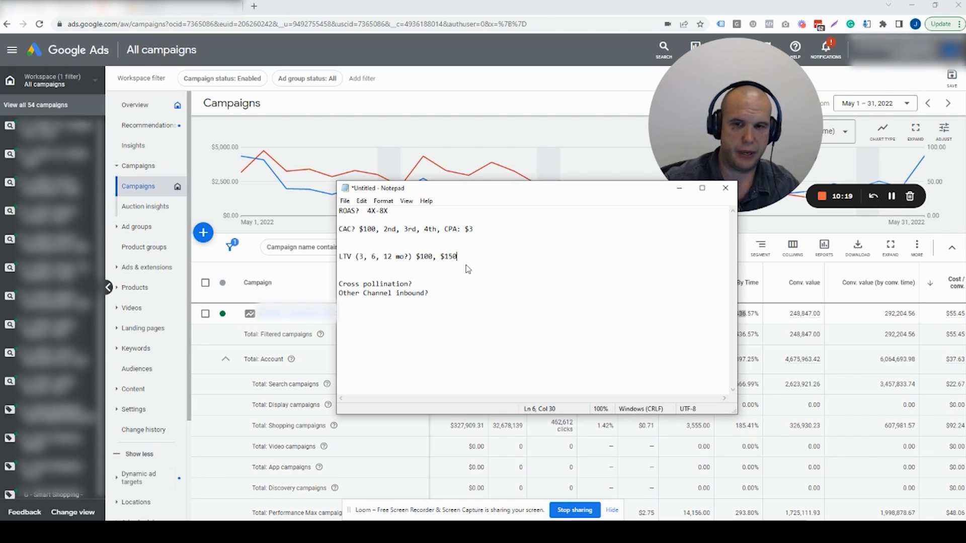
pyautogui.write(',')
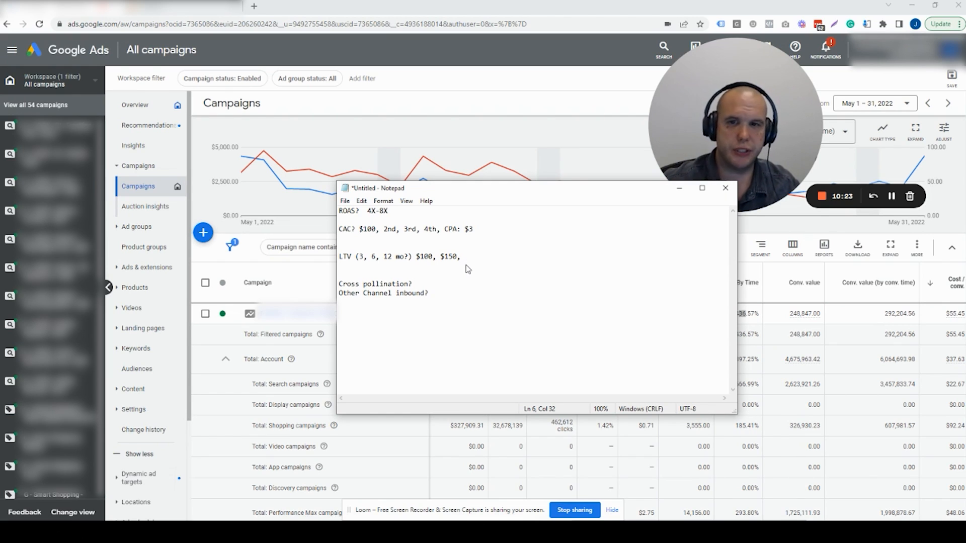
pyautogui.write('$2')
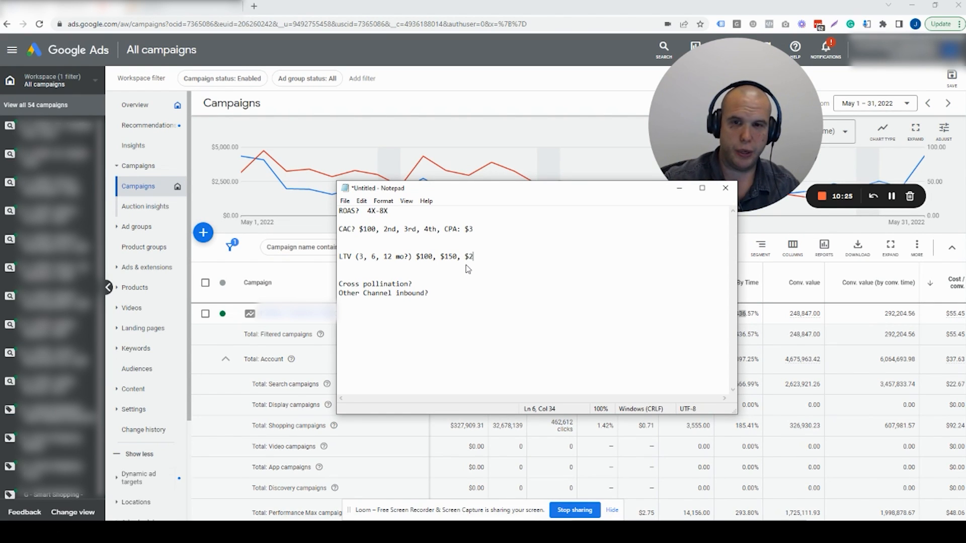
# - Trim the CAC line to just $100 by deleting "2nd, 3rd, 4th, CPA: $3"
pyautogui.write('00')
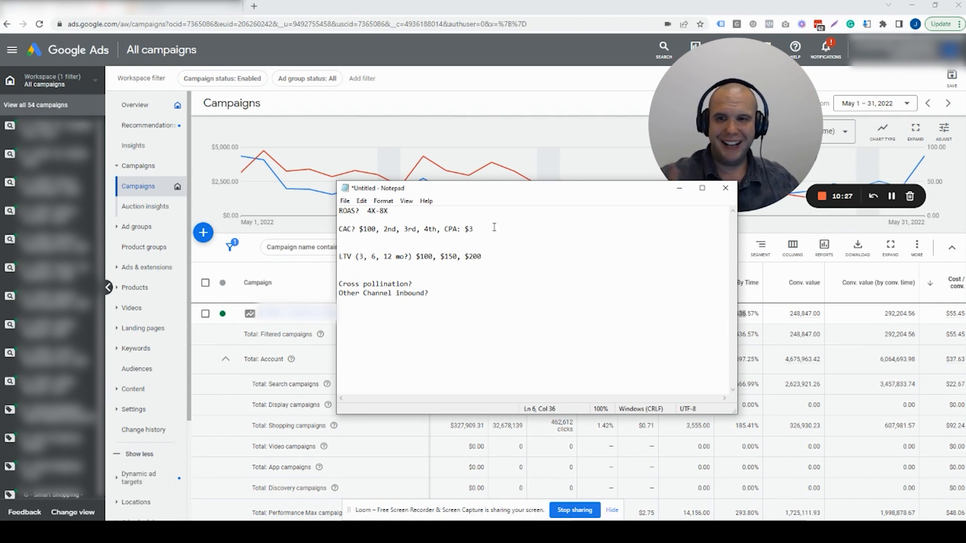
pyautogui.click(481, 230)
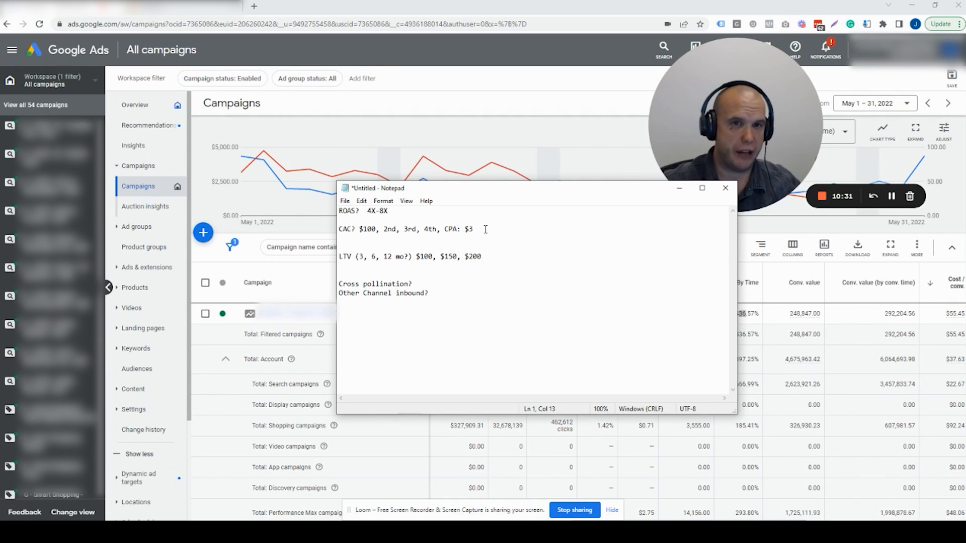
pyautogui.doubleClick(369, 229)
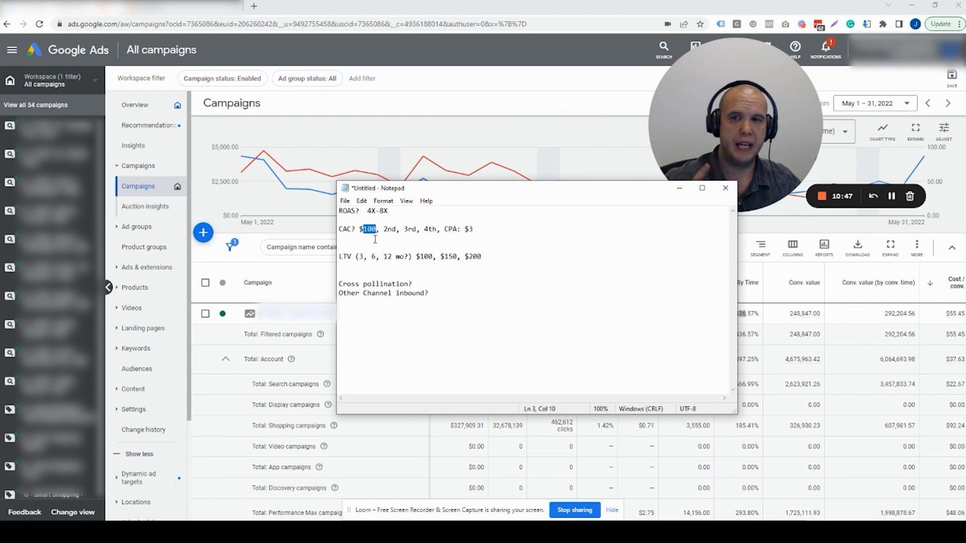
pyautogui.click(369, 230)
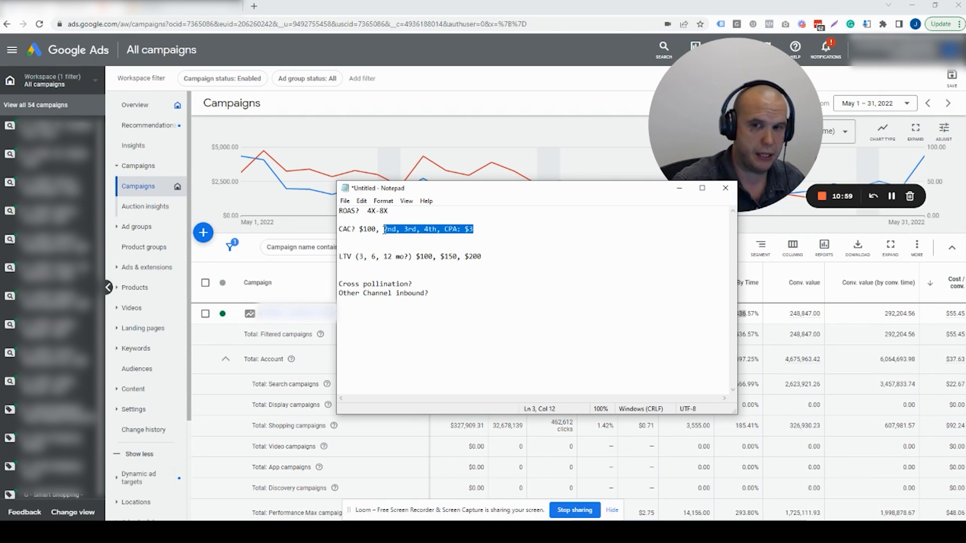
pyautogui.press('Delete')
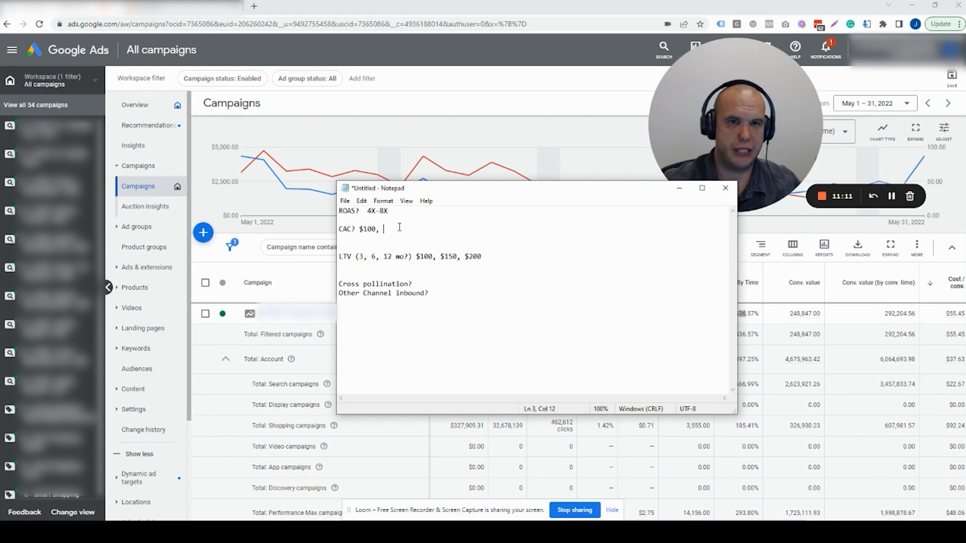
# - Extend the ROAS range to read "4X-8X - 200%"
pyautogui.click(397, 210)
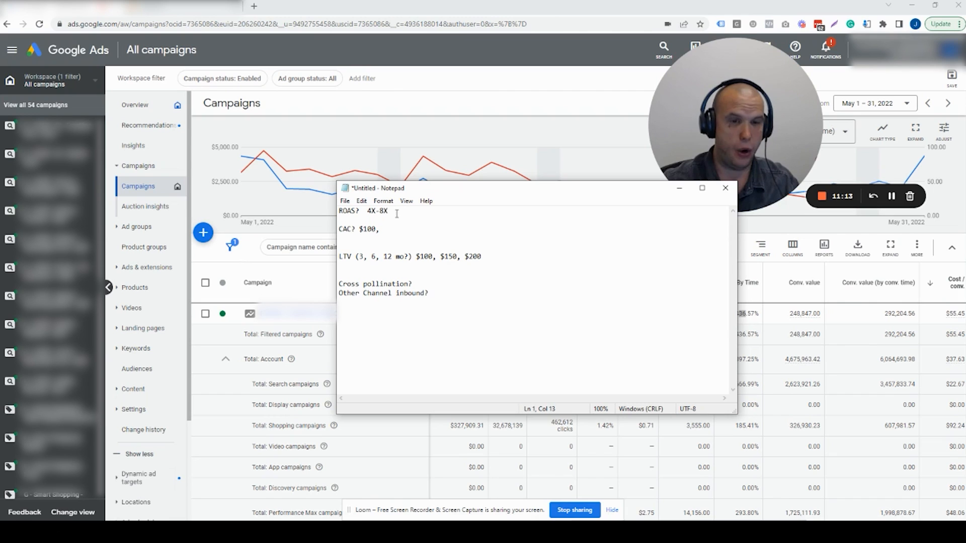
pyautogui.write('- 20')
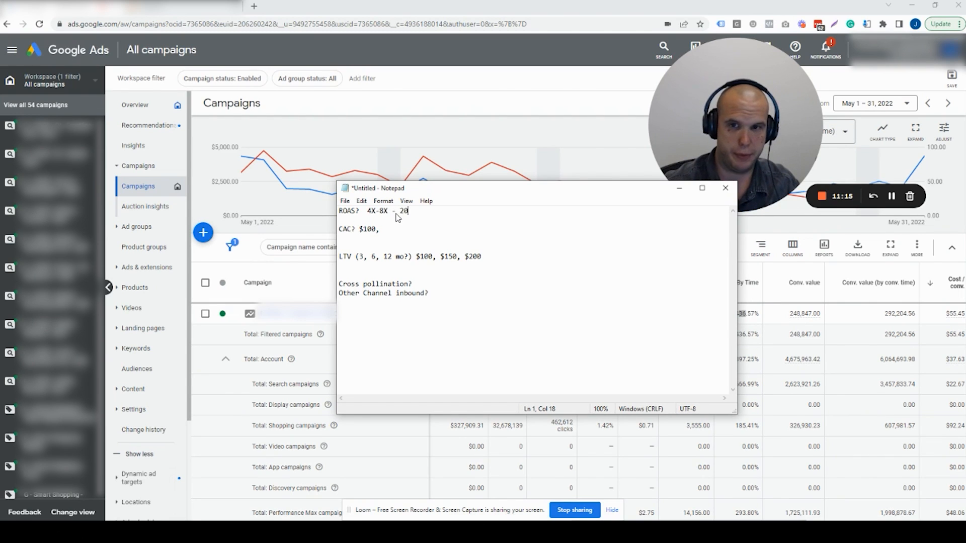
pyautogui.write('0%')
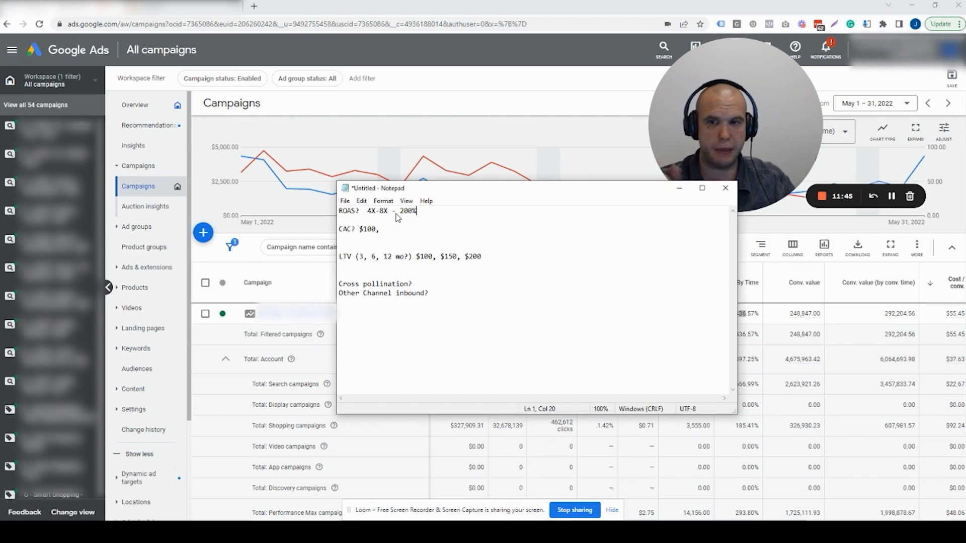
pyautogui.moveTo(303, 331)
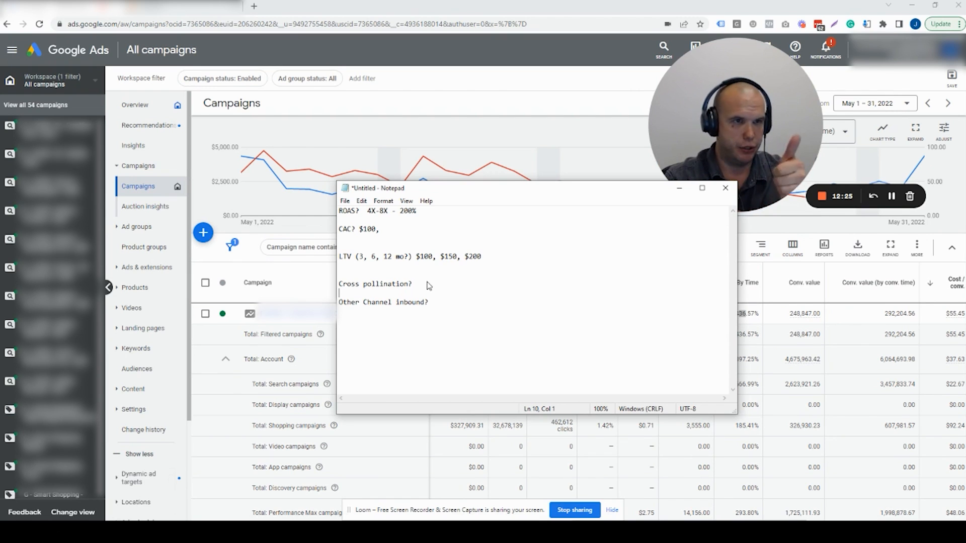
pyautogui.moveTo(362, 306)
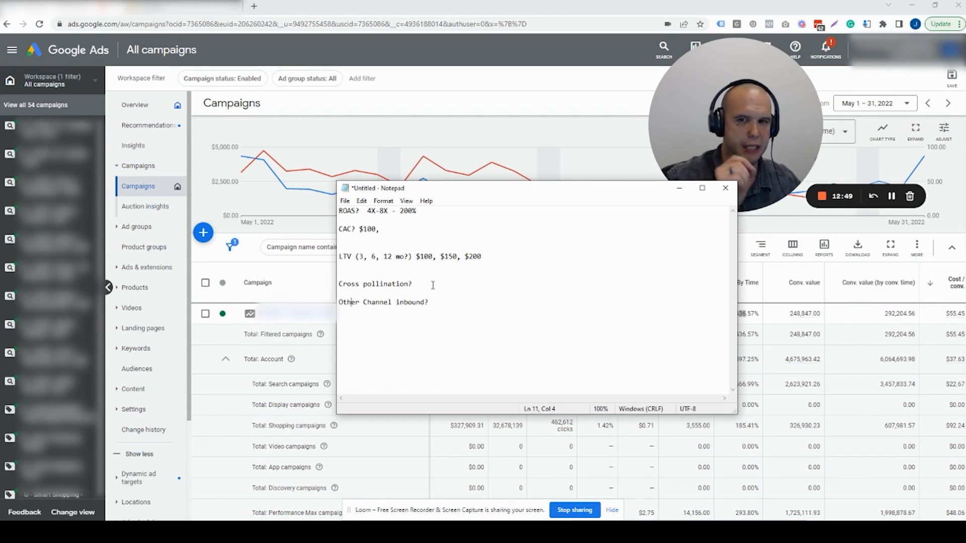
# - Delete the "Cross pollination?" and "Other Channel inbound?" lines from the notes
pyautogui.doubleClick(374, 284)
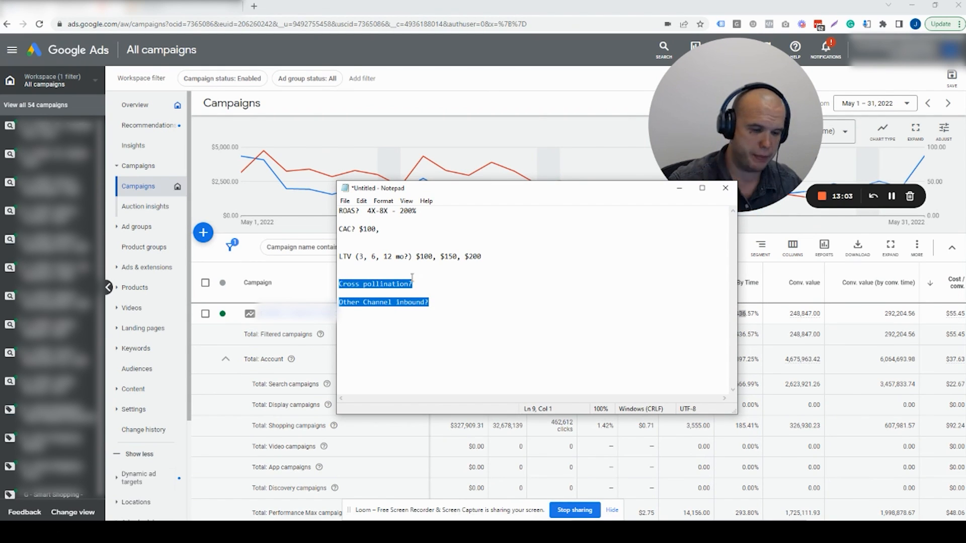
pyautogui.press('Delete')
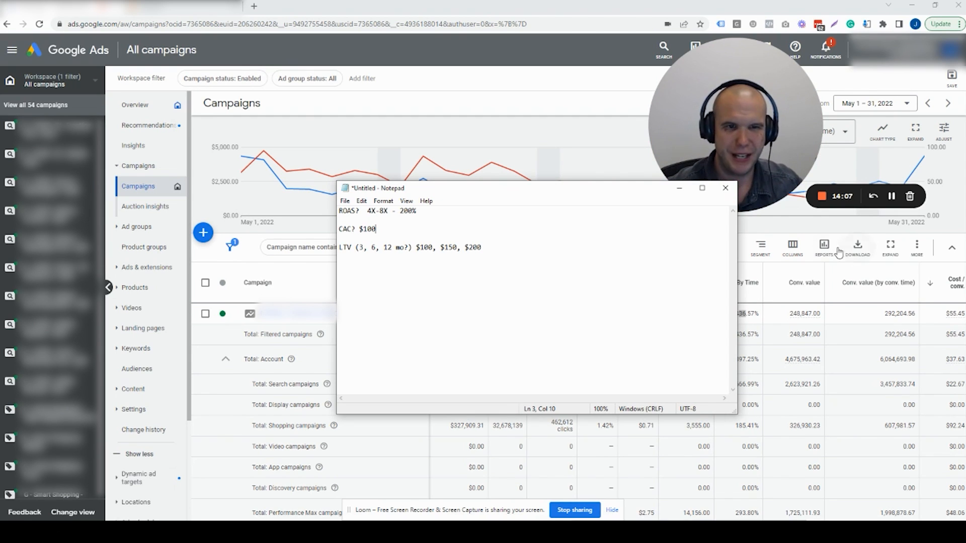
# - Close Notepad and discard the unsaved metrics notes
pyautogui.click(726, 188)
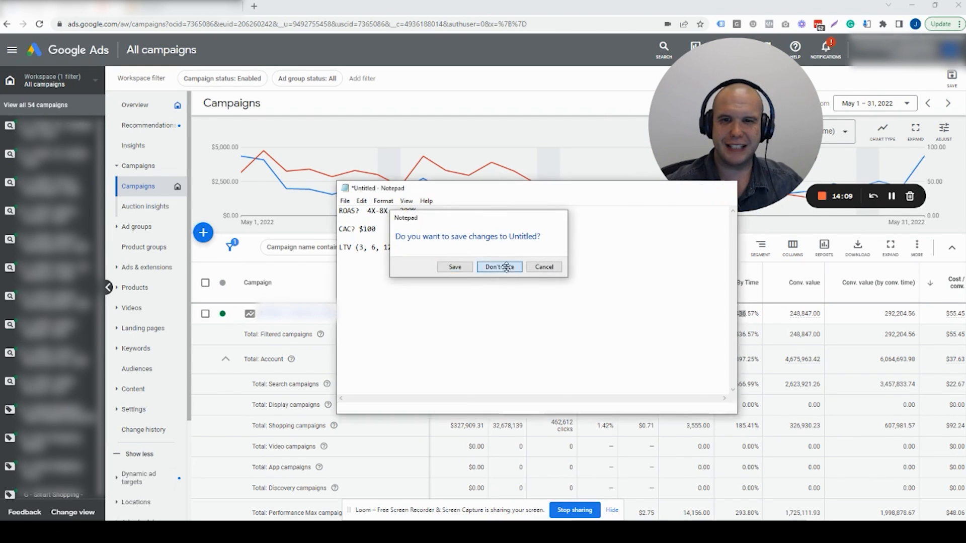
pyautogui.click(499, 267)
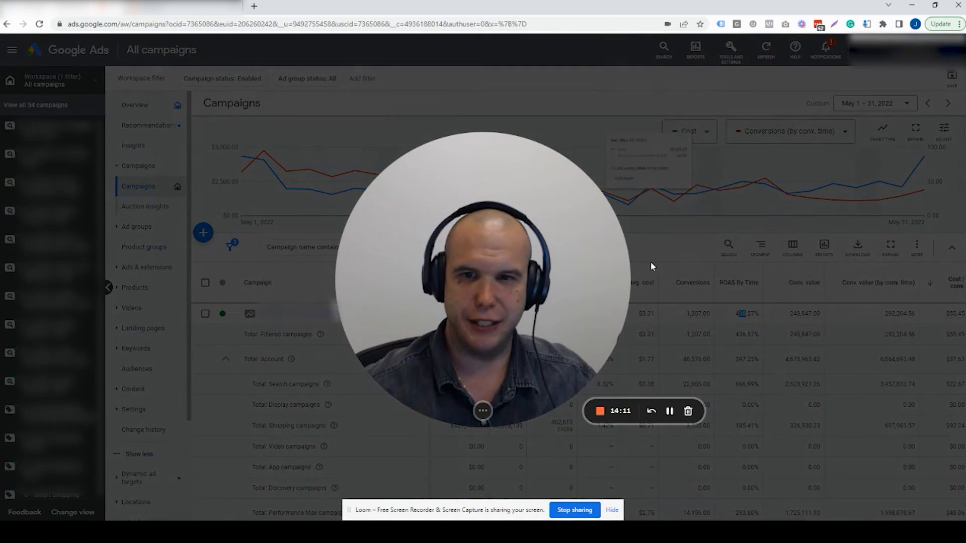